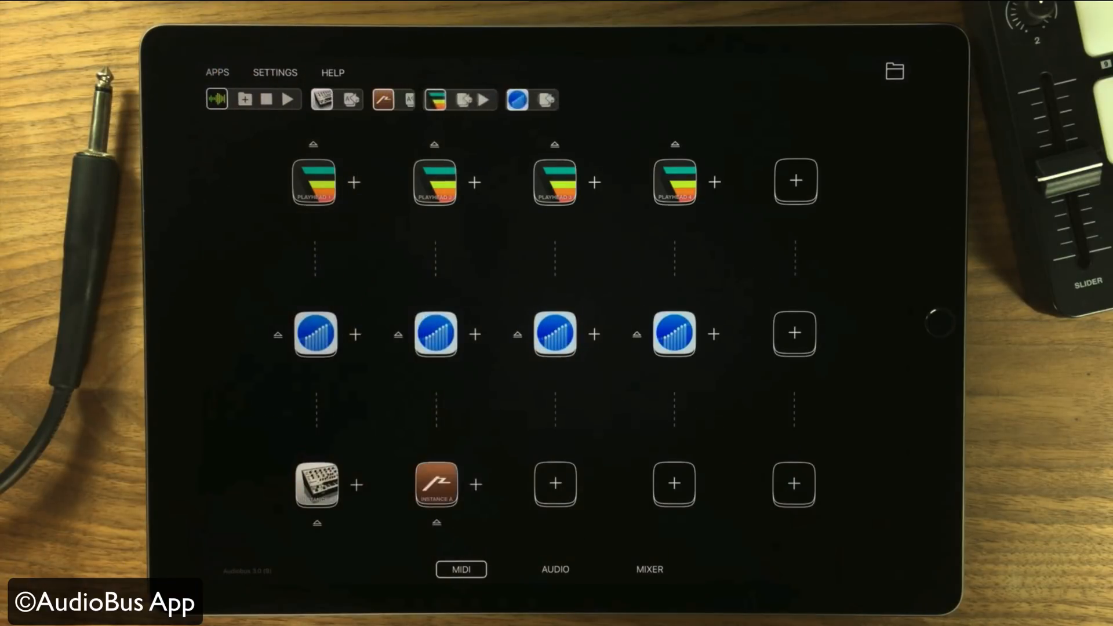
- Bring up GarageBand's External track type for third-party instrument sources
left_click(674, 484)
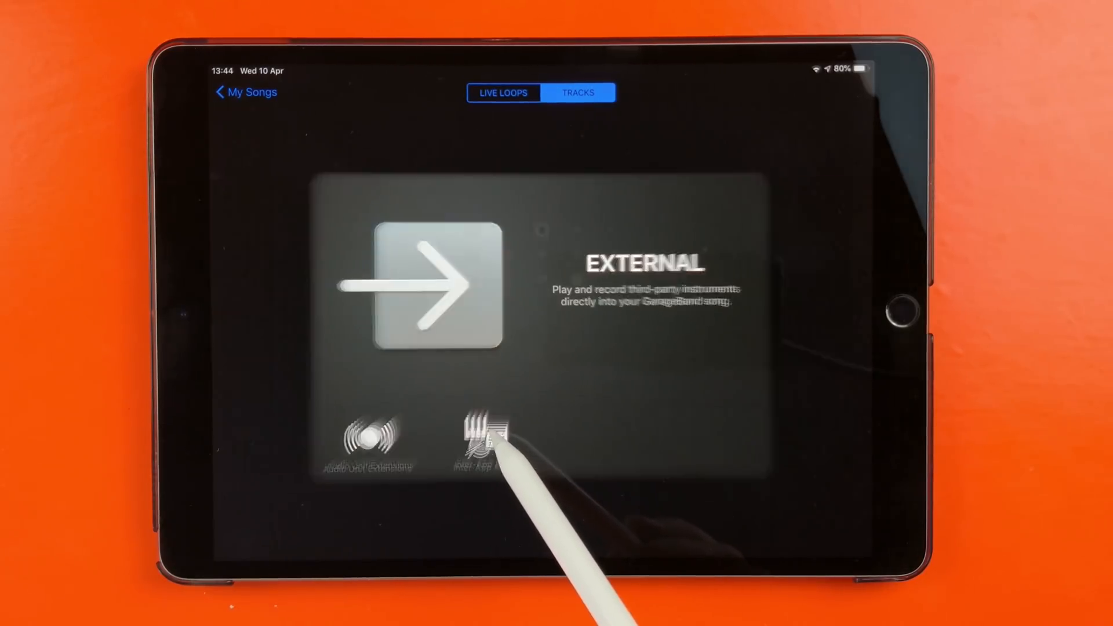
- Connect AudioKit Synth One as an Inter-App Audio instrument and accept the connection notice
left_click(483, 437)
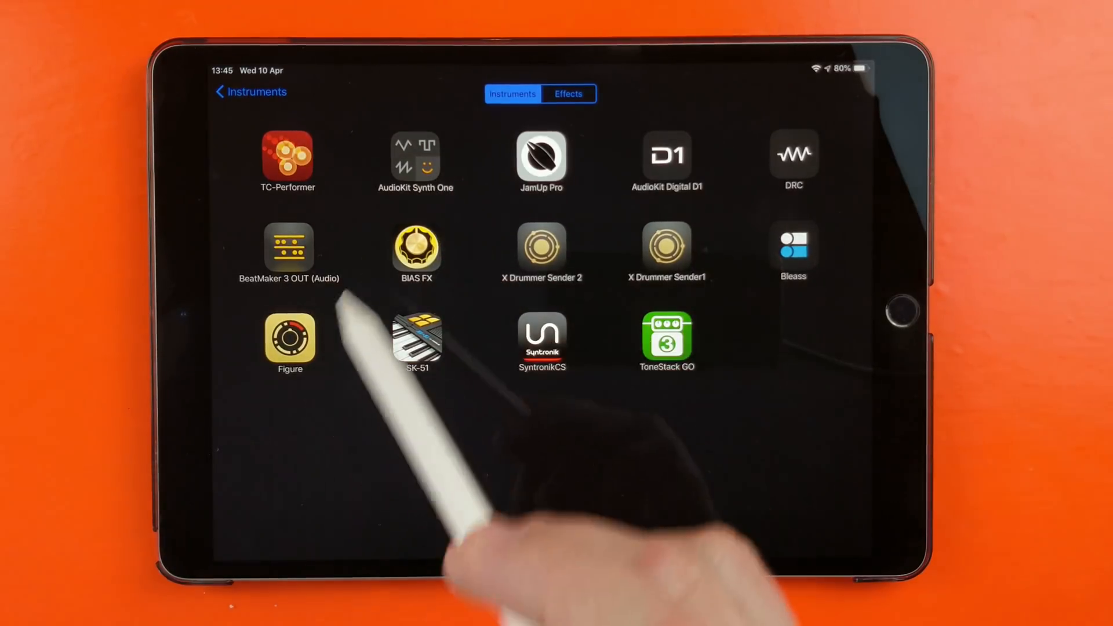
left_click(415, 156)
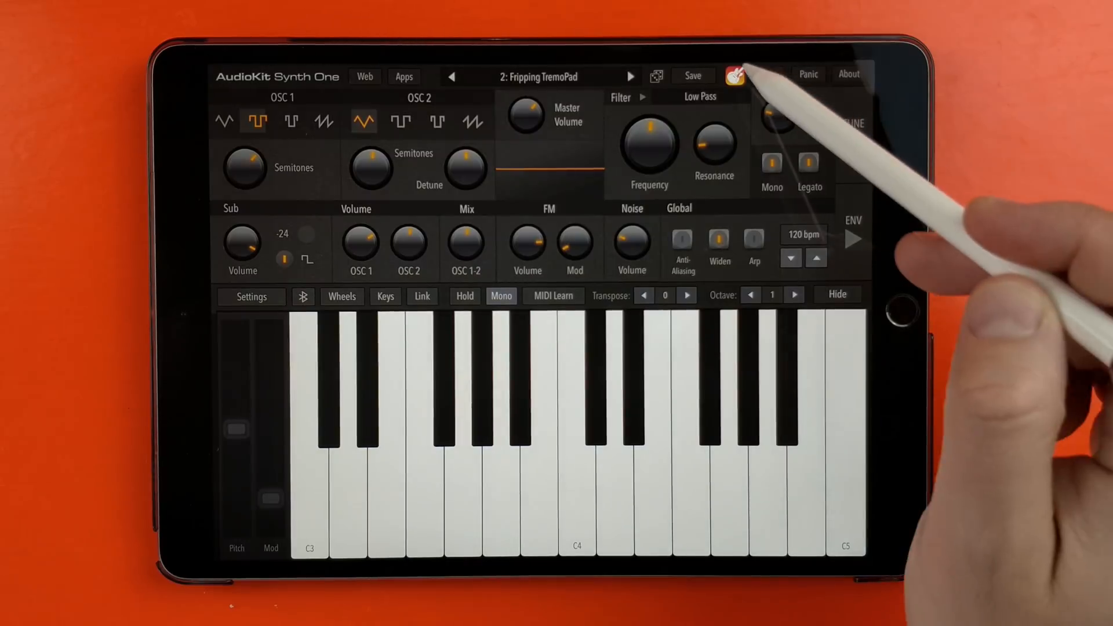
left_click(741, 75)
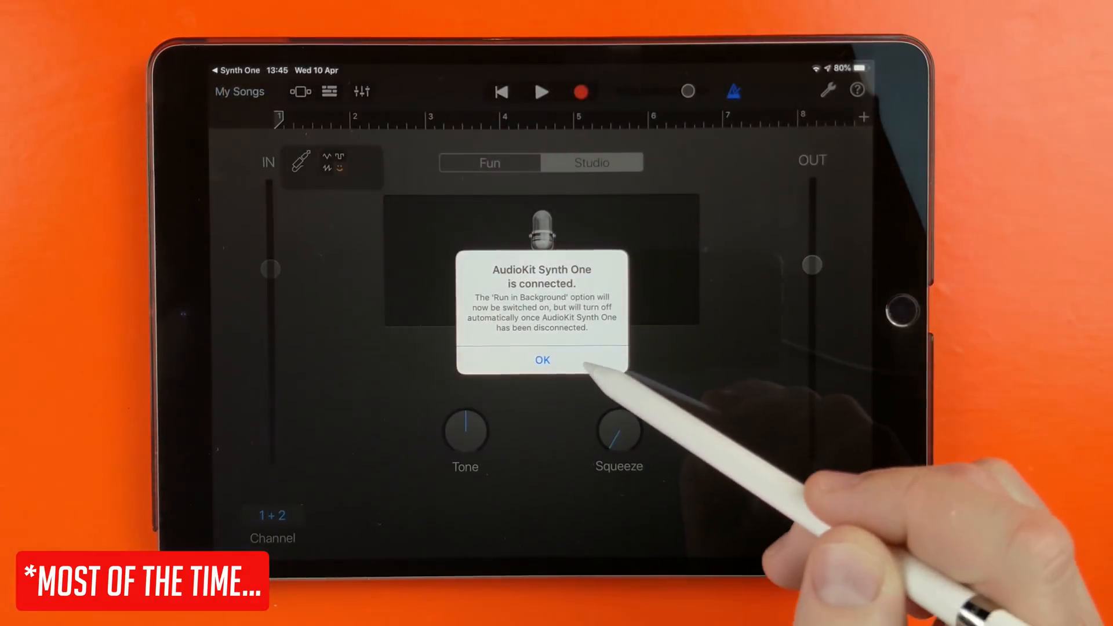
left_click(541, 360)
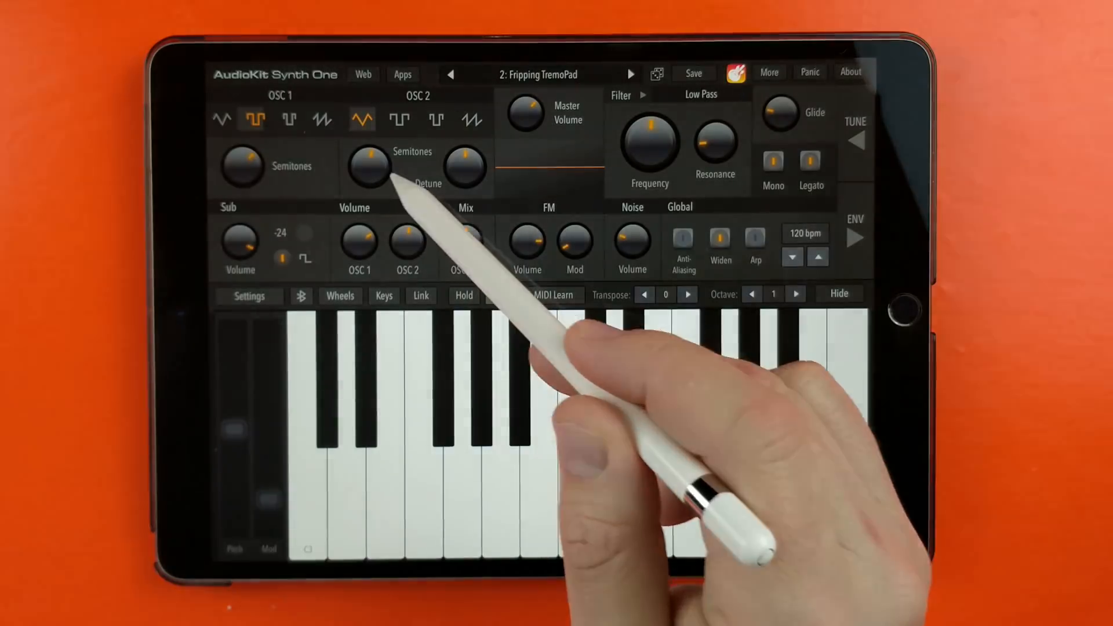
left_click(500, 295)
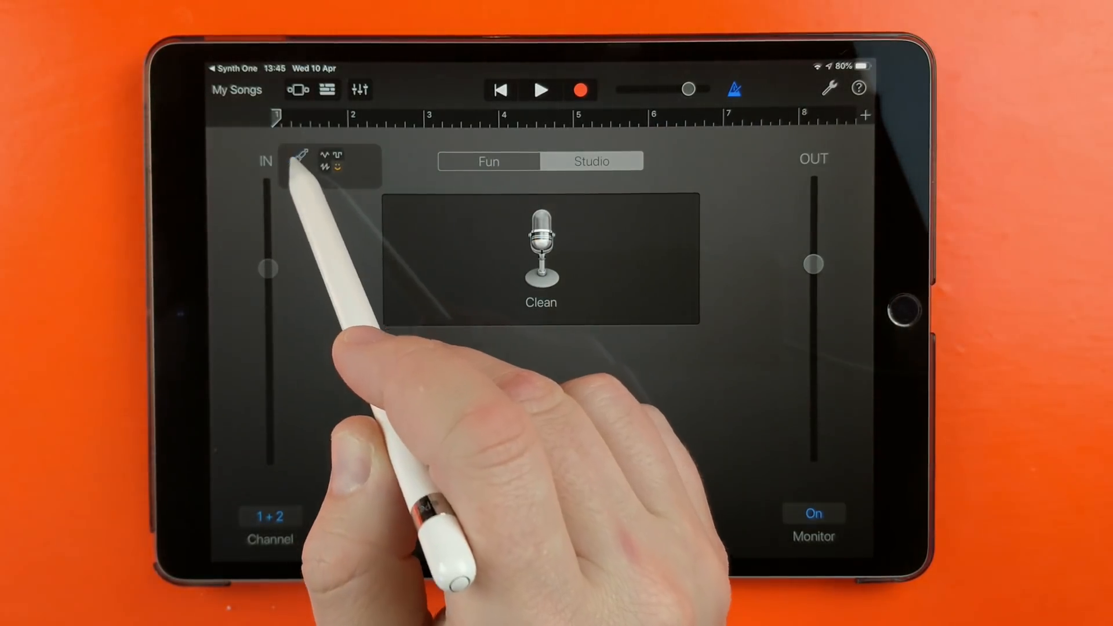
- Check the track's inter-app instrument list, then go to the SynthyFrog app catalog
left_click(299, 161)
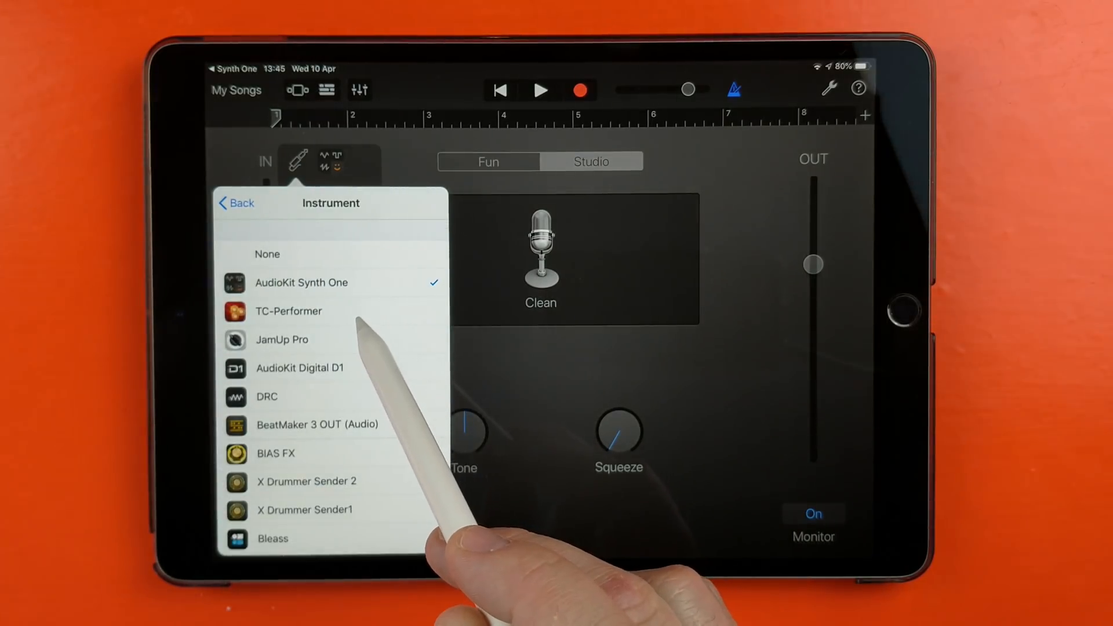
left_click(288, 311)
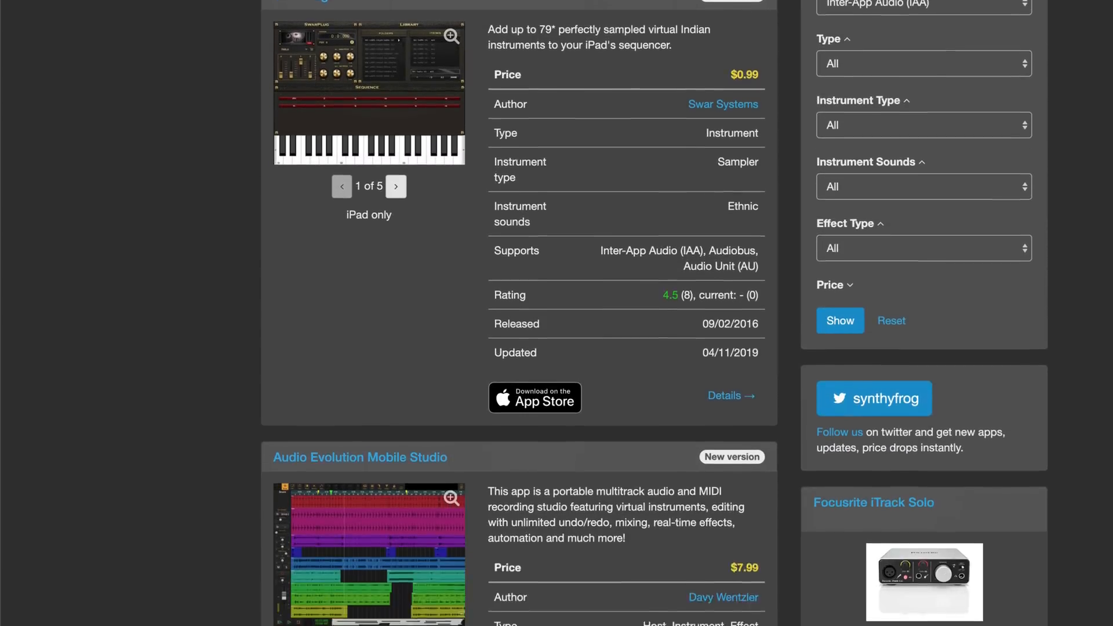
- Scroll through SynthyFrog's Inter-App Audio app listings, then return to GarageBand
scroll("down", 3)
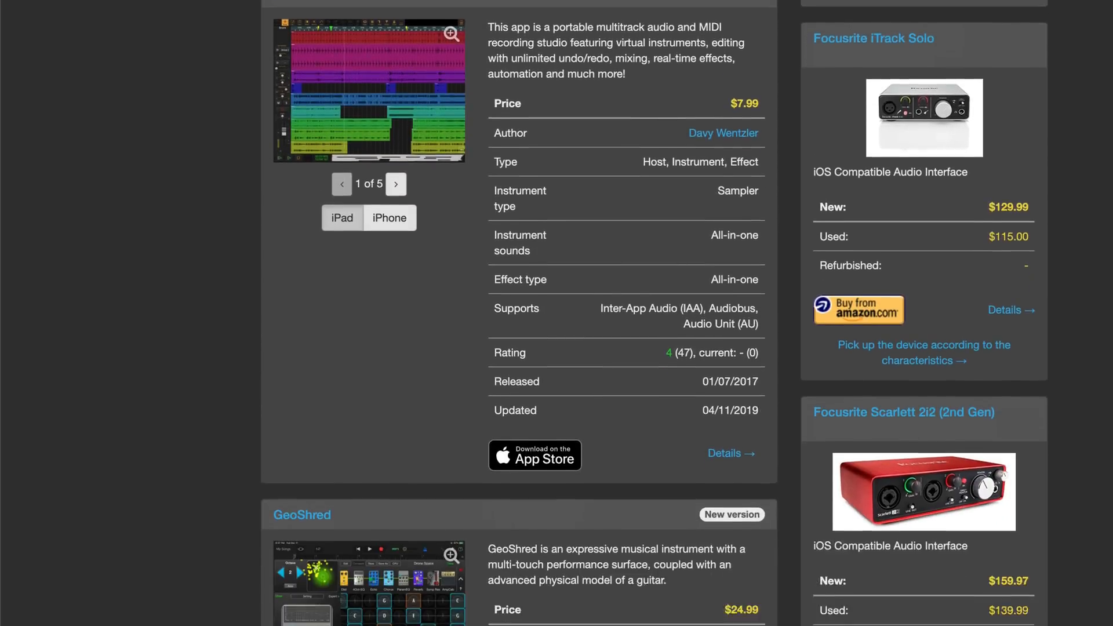
scroll("down", 3)
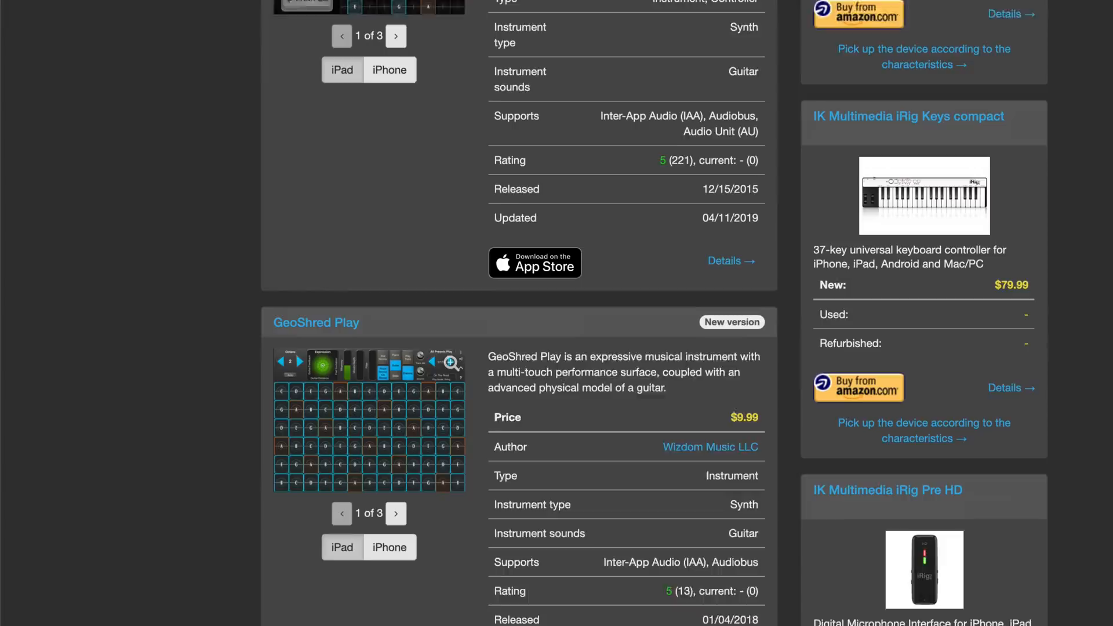
scroll("down", 3)
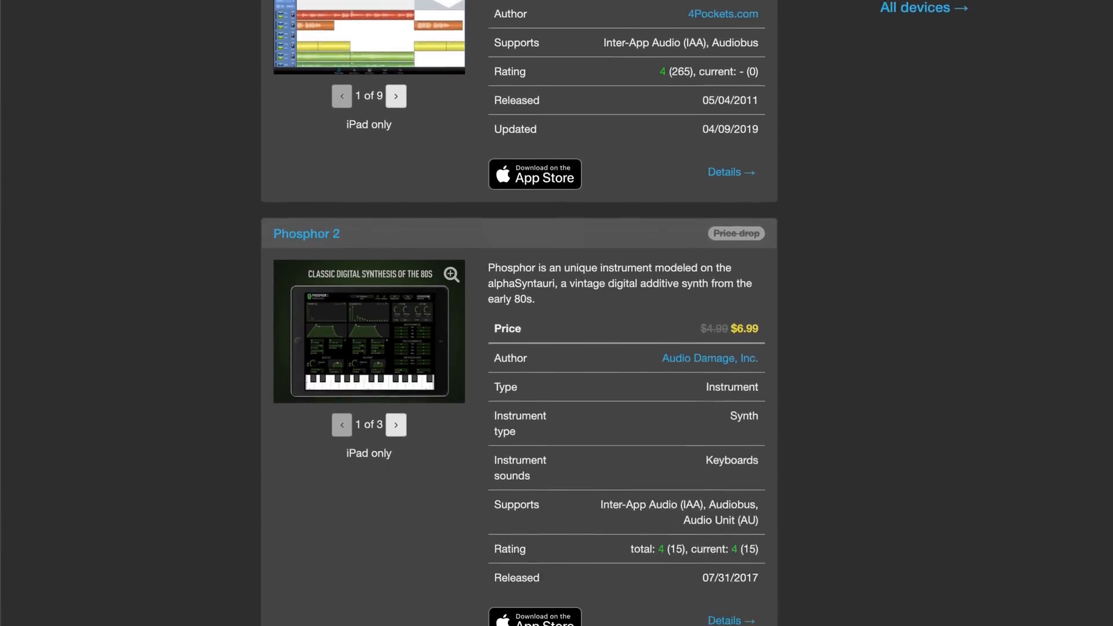
scroll("down", 3)
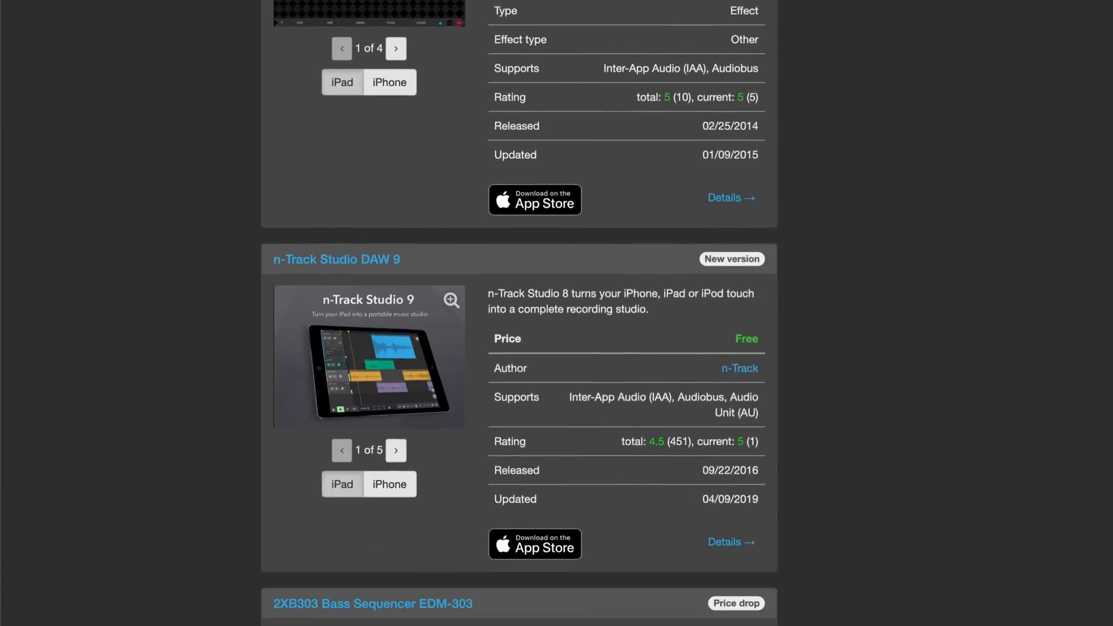
scroll("down", 3)
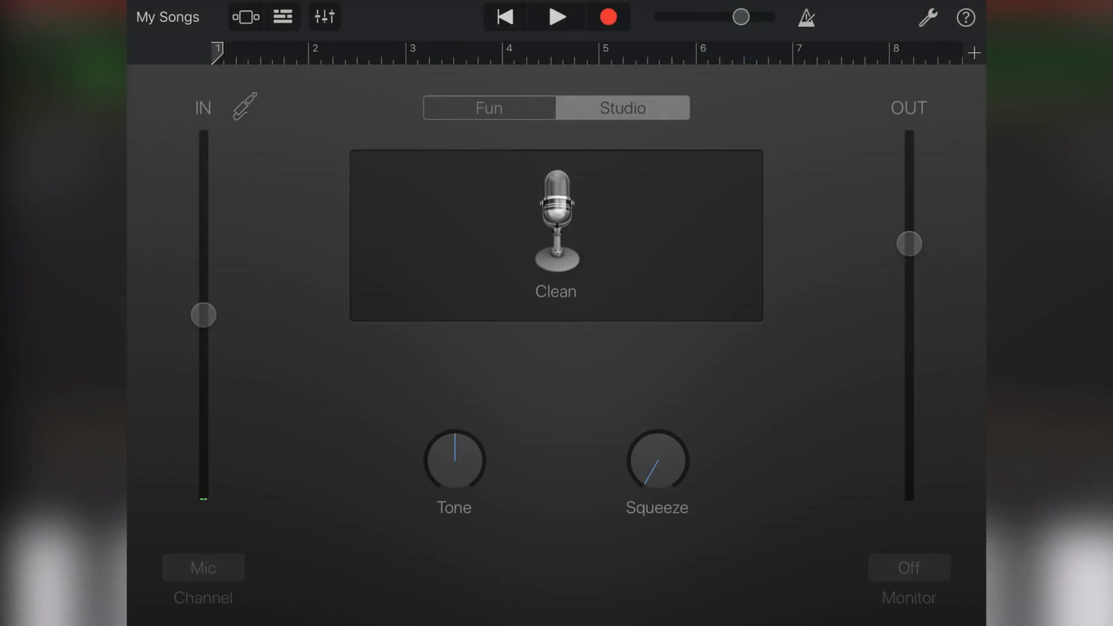
- Connect AudioKit Digital D1 as the track's Inter-App Audio instrument
left_click(244, 105)
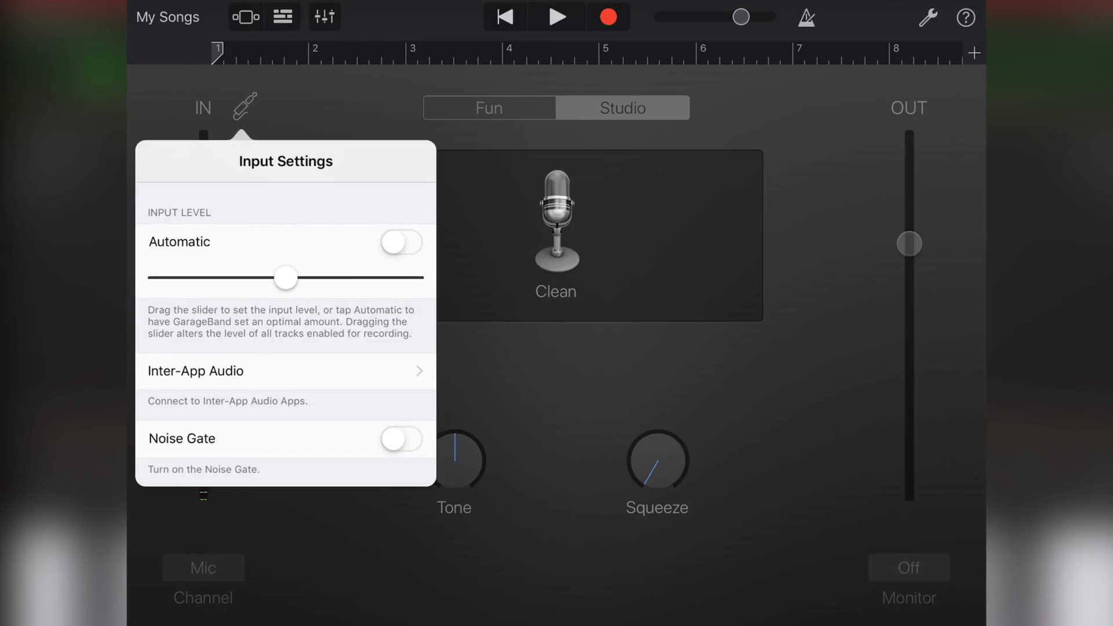
left_click(285, 371)
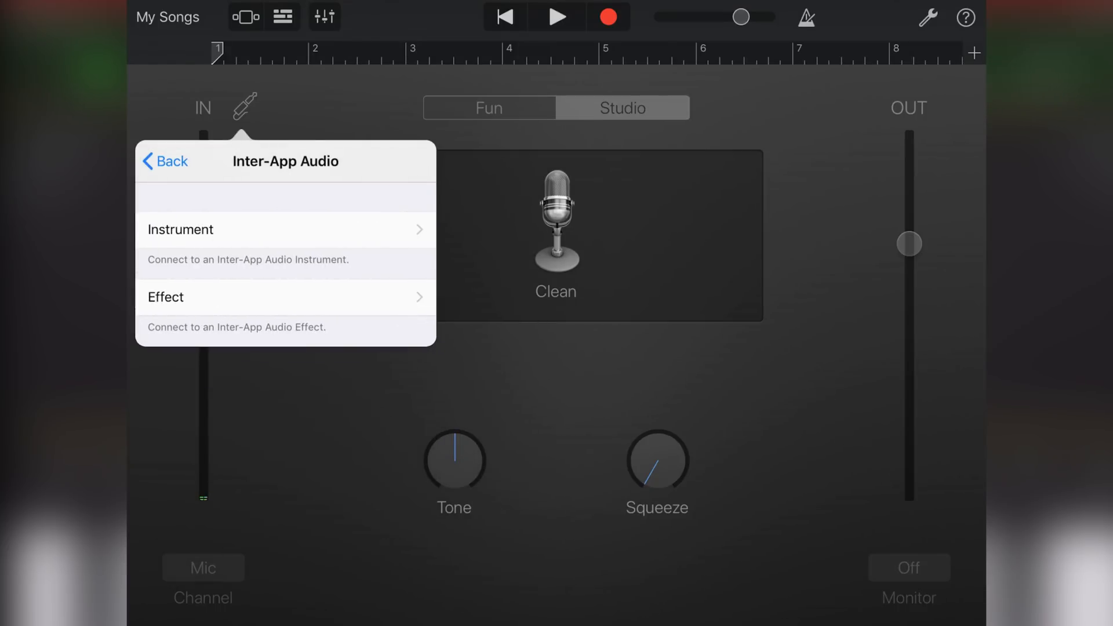
left_click(180, 230)
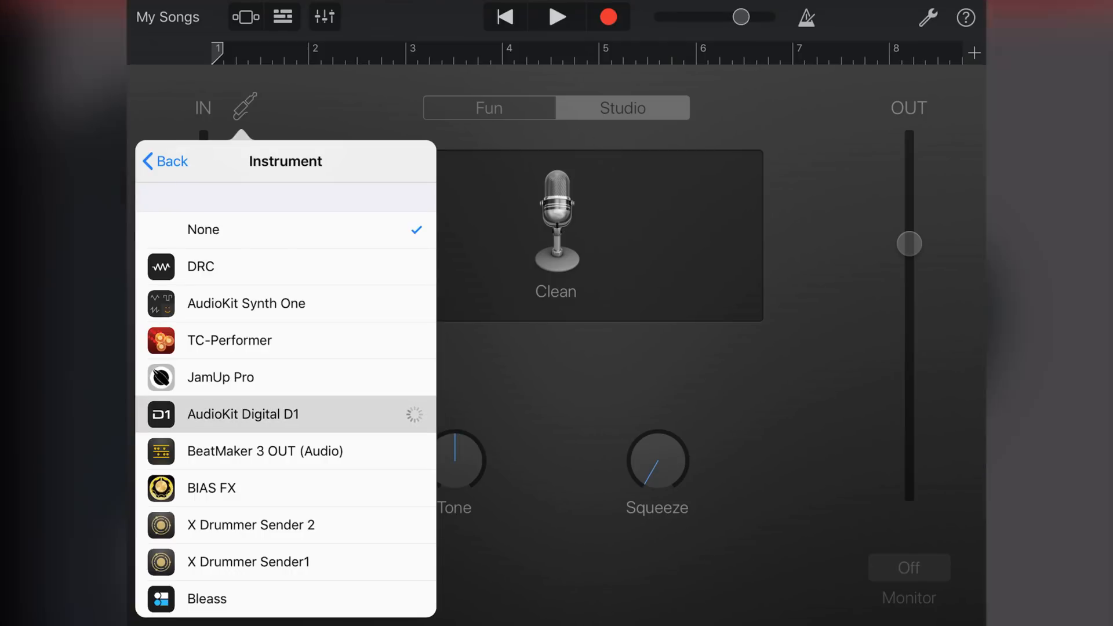
left_click(243, 414)
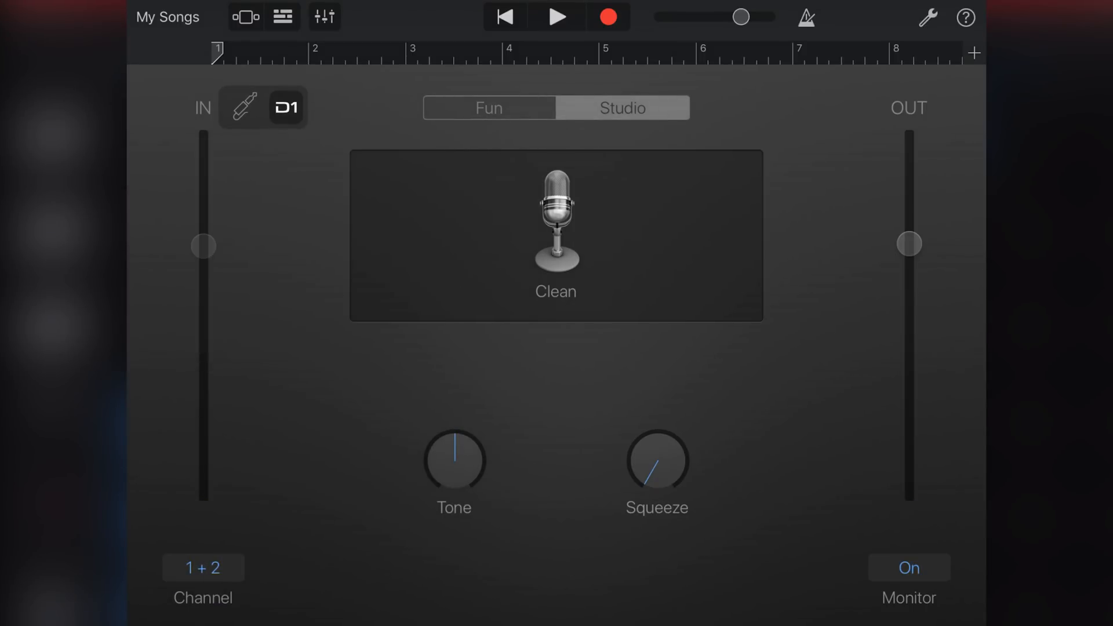
- Replace AudioKit Digital D1 with TC-Performer as the inter-app instrument
left_click(263, 107)
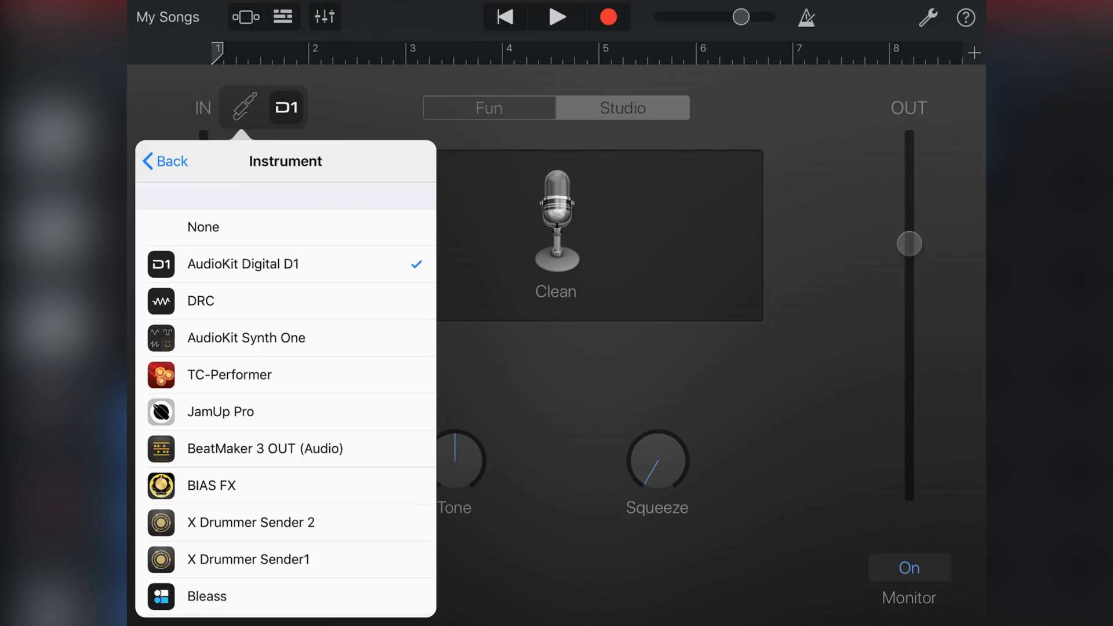
left_click(230, 375)
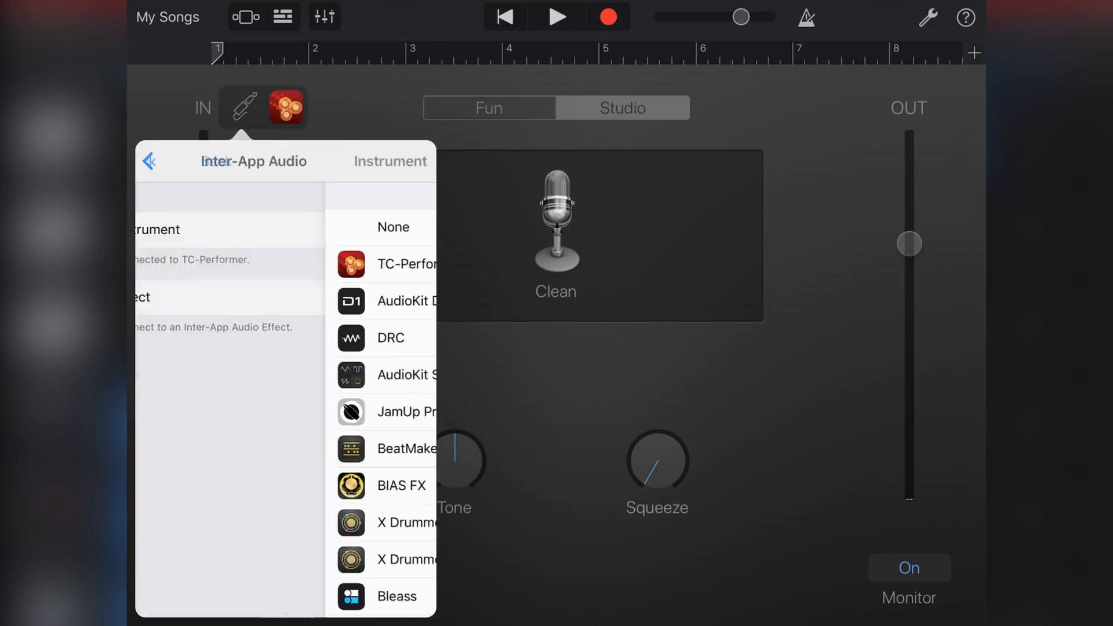
left_click(149, 161)
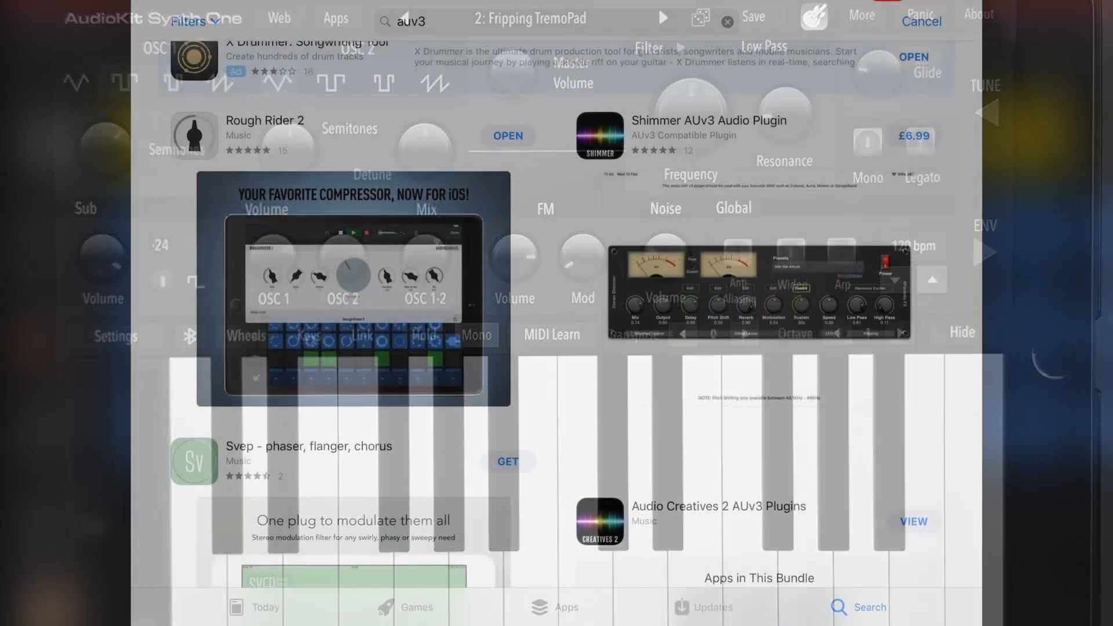
scroll("down", 3)
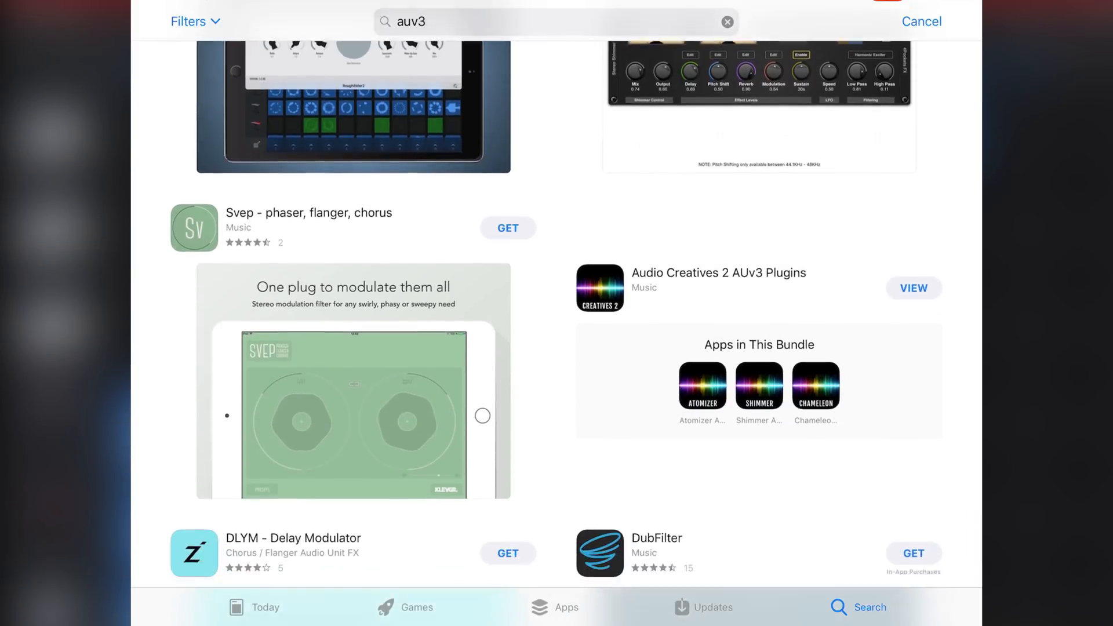
scroll("down", 3)
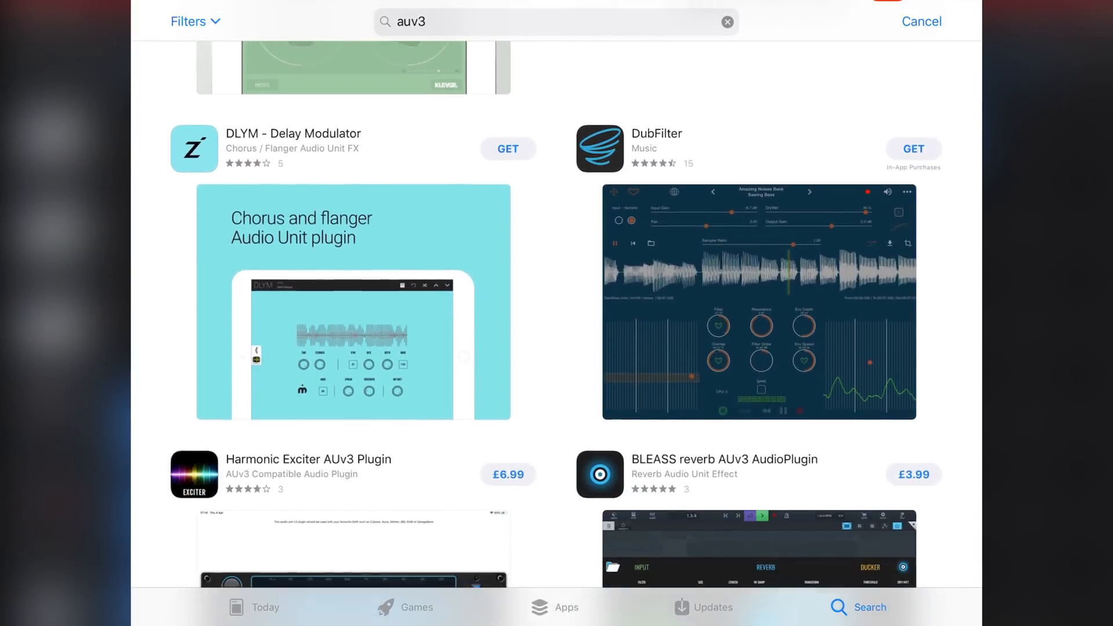
scroll("down", 3)
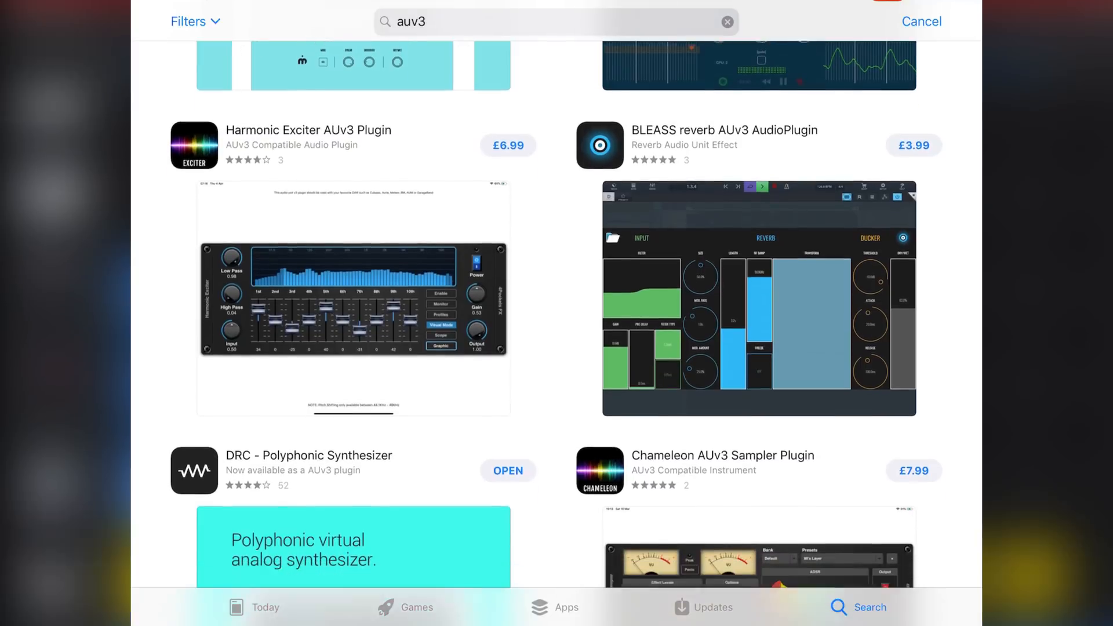
scroll("down", 3)
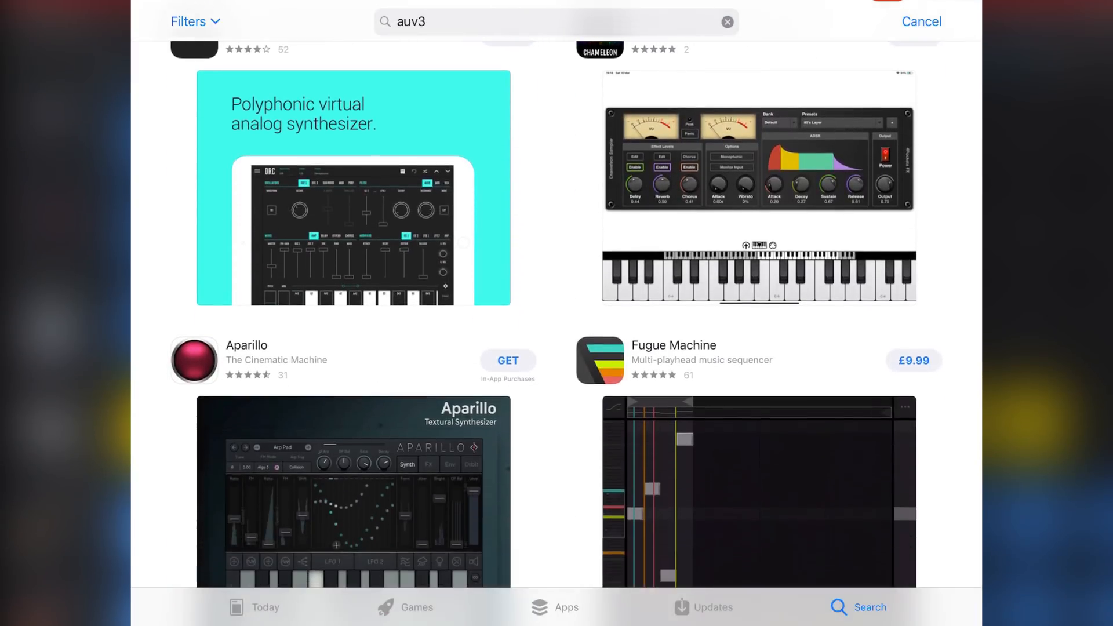
scroll("down", 3)
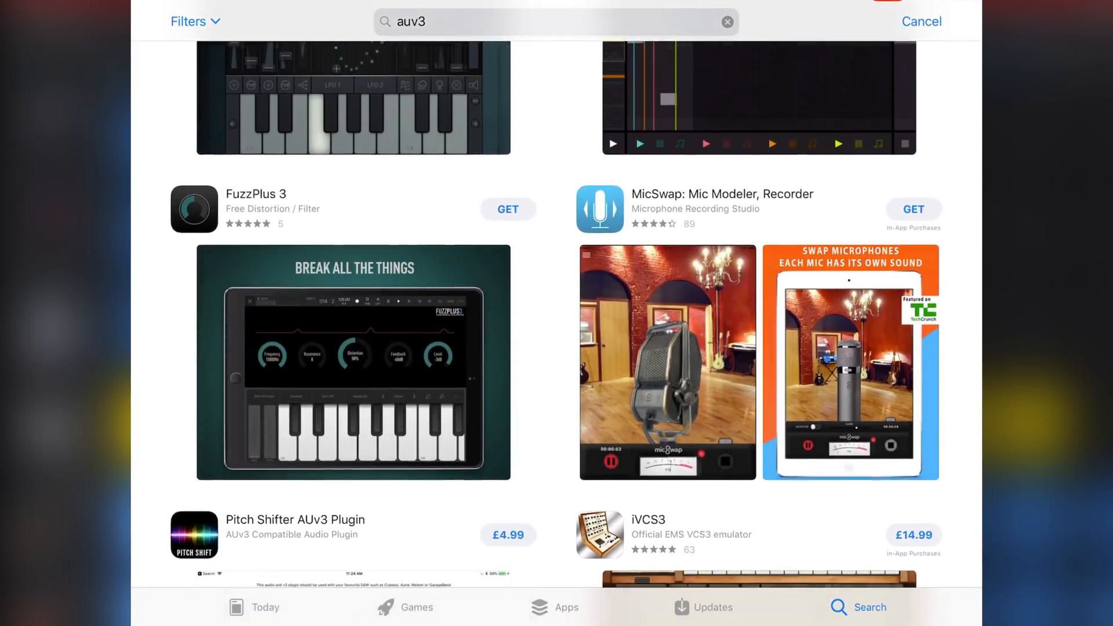
scroll("down", 3)
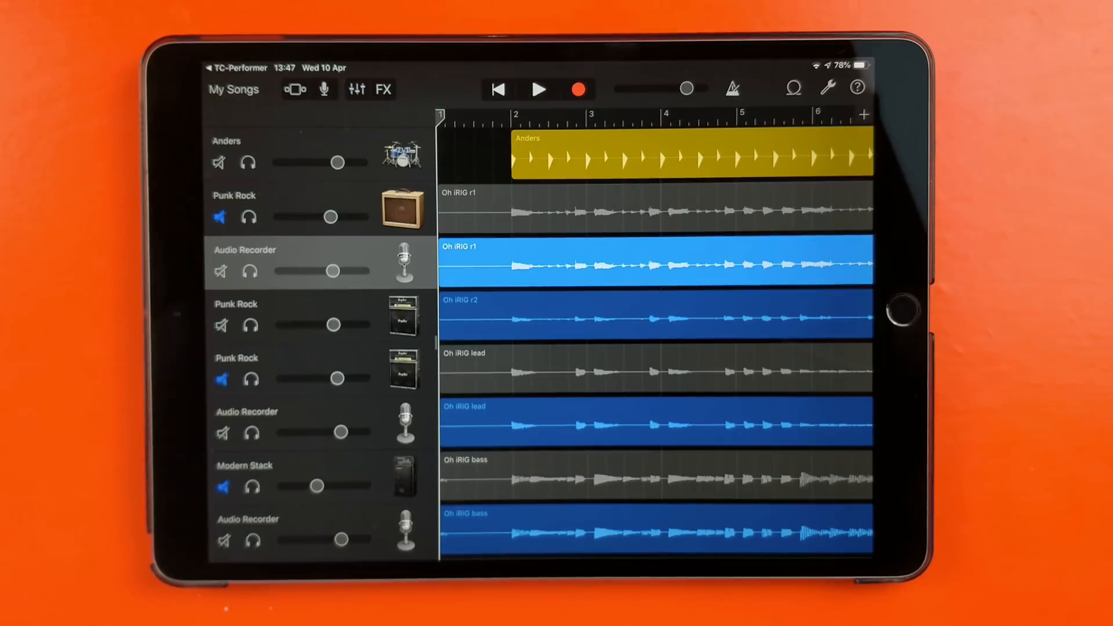
- Insert the STARK Audio Unit extension into an empty Plug-ins & EQ slot
left_click(356, 89)
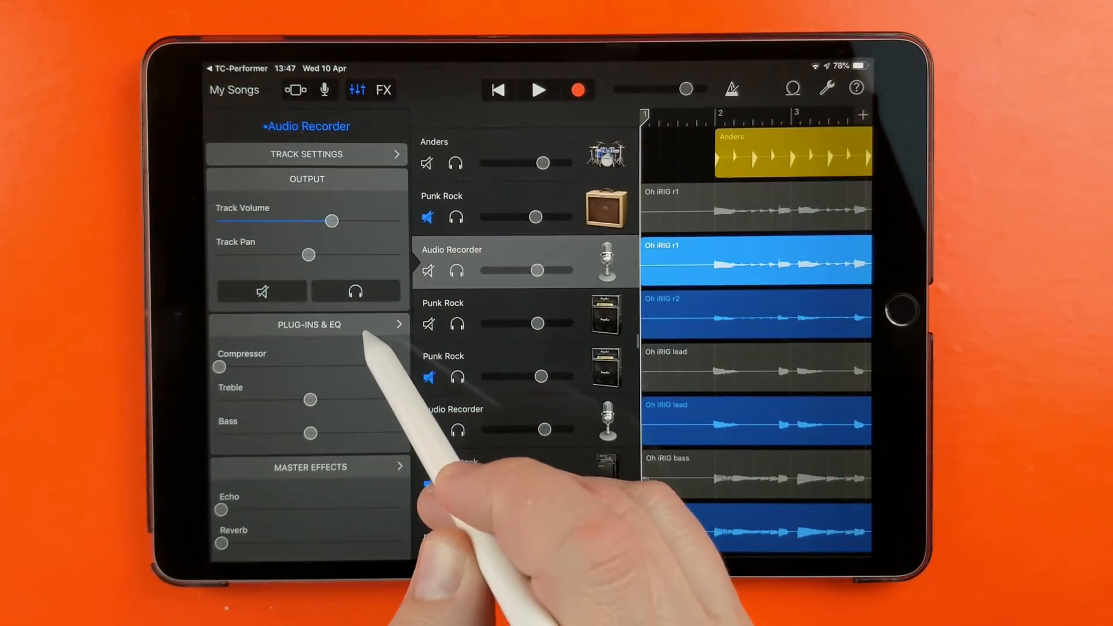
left_click(308, 325)
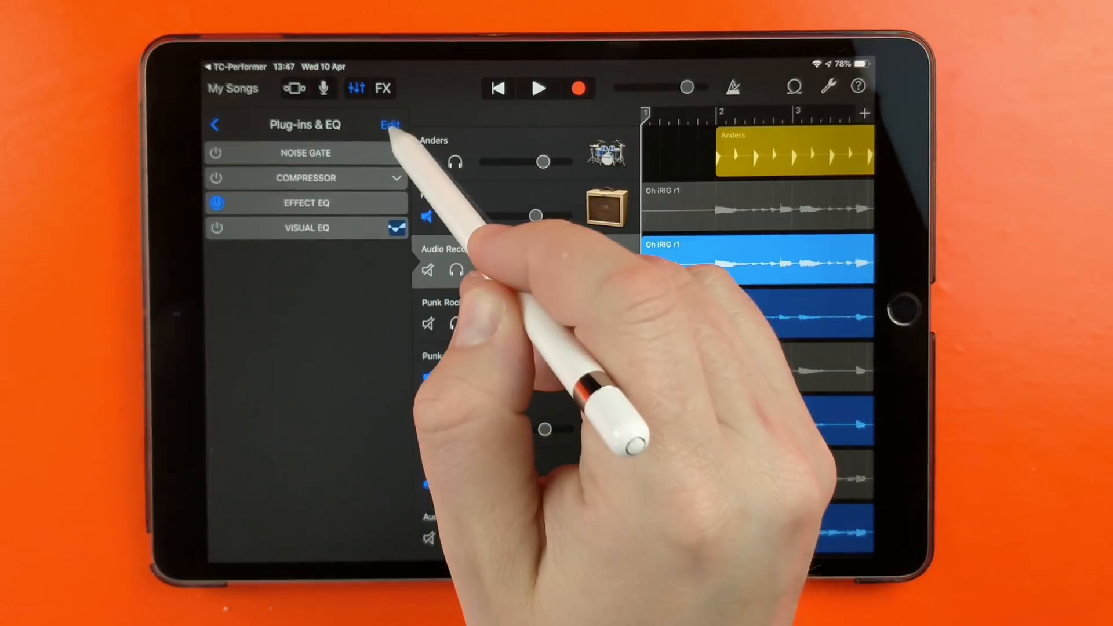
left_click(389, 124)
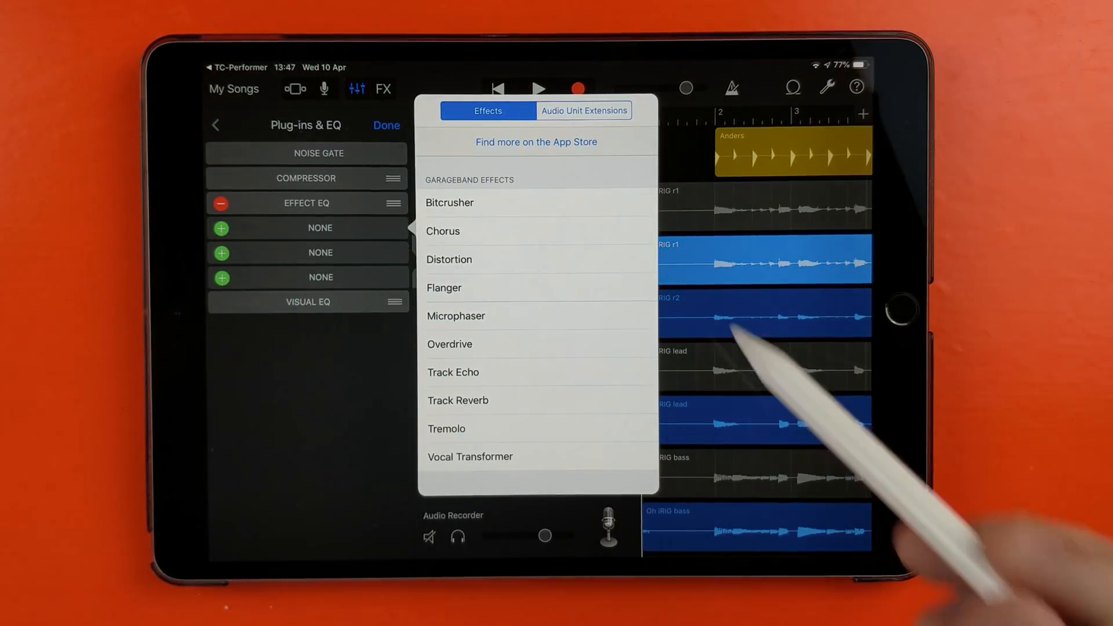
left_click(584, 111)
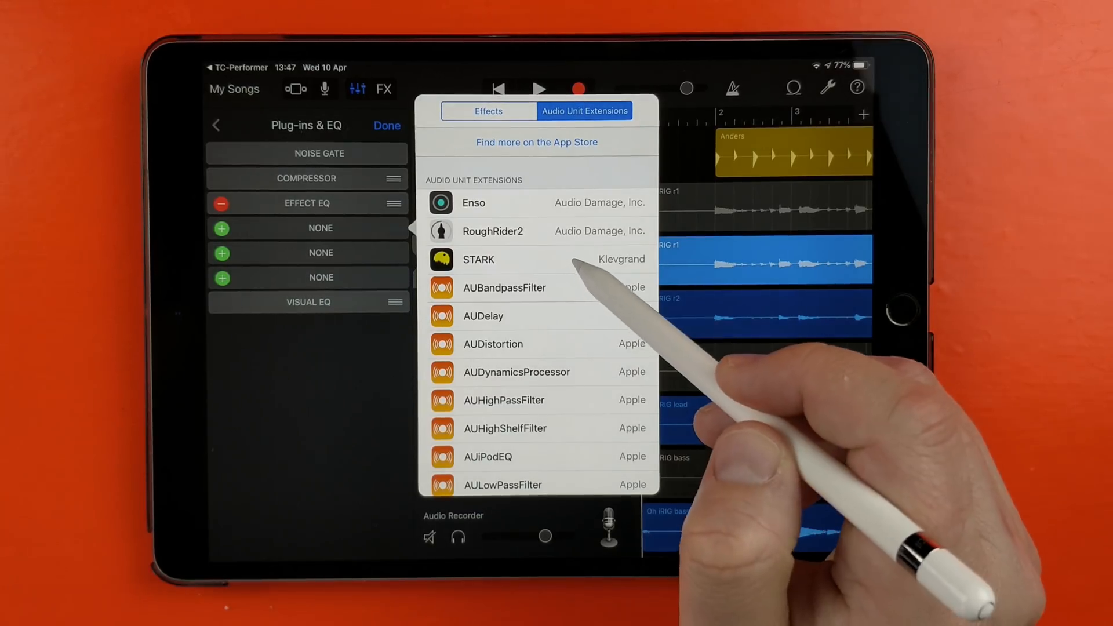
left_click(478, 259)
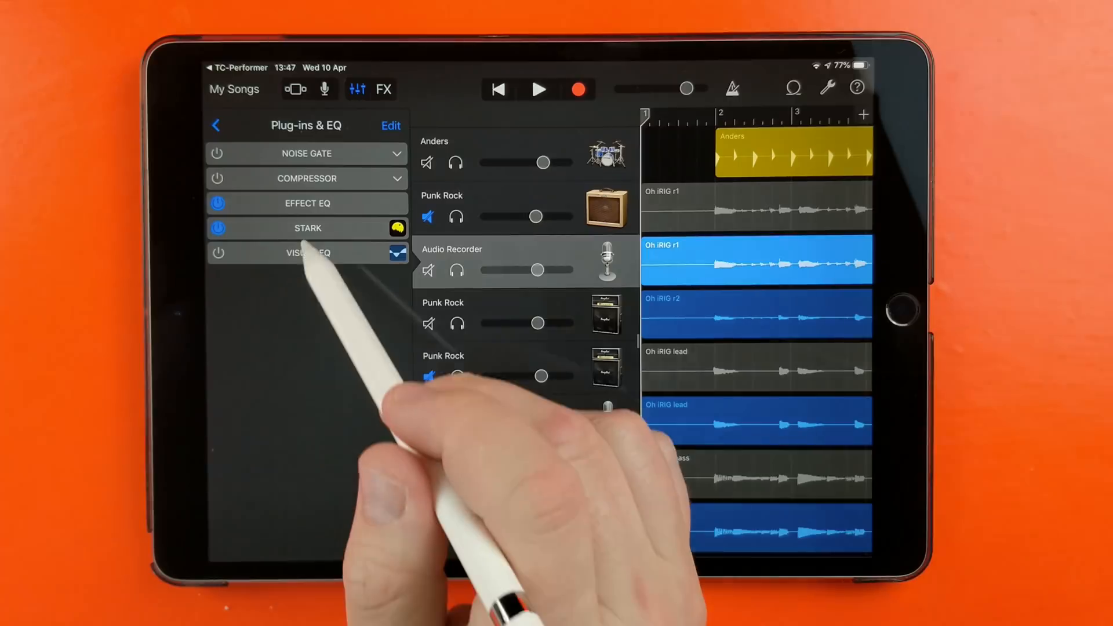
- Play the song through STARK and load its British Crunch 1 preset
left_click(308, 228)
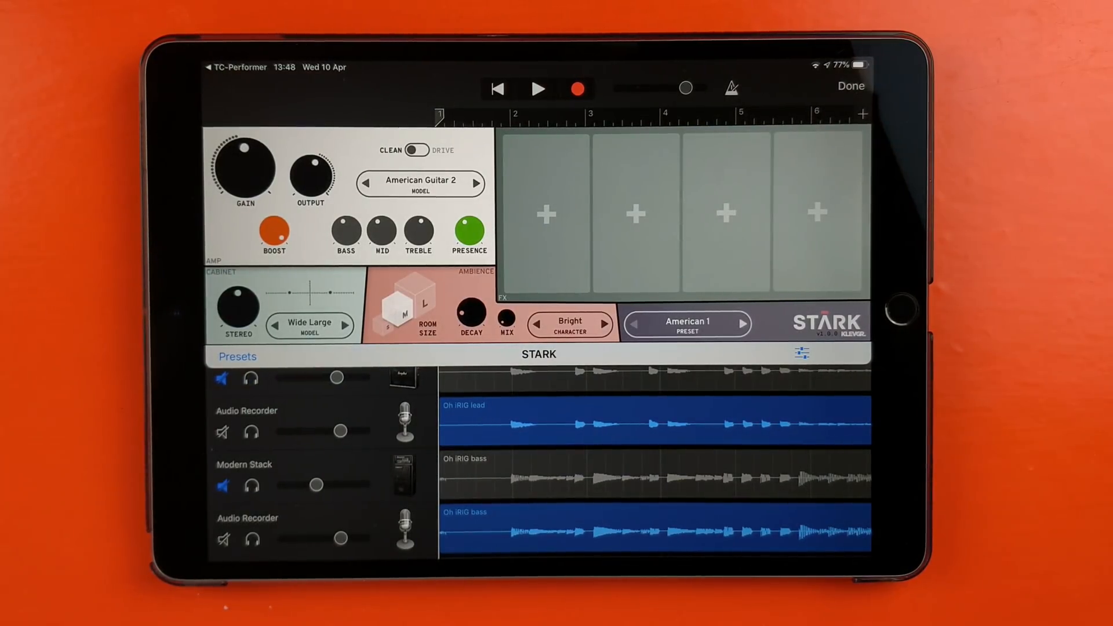
left_click(537, 88)
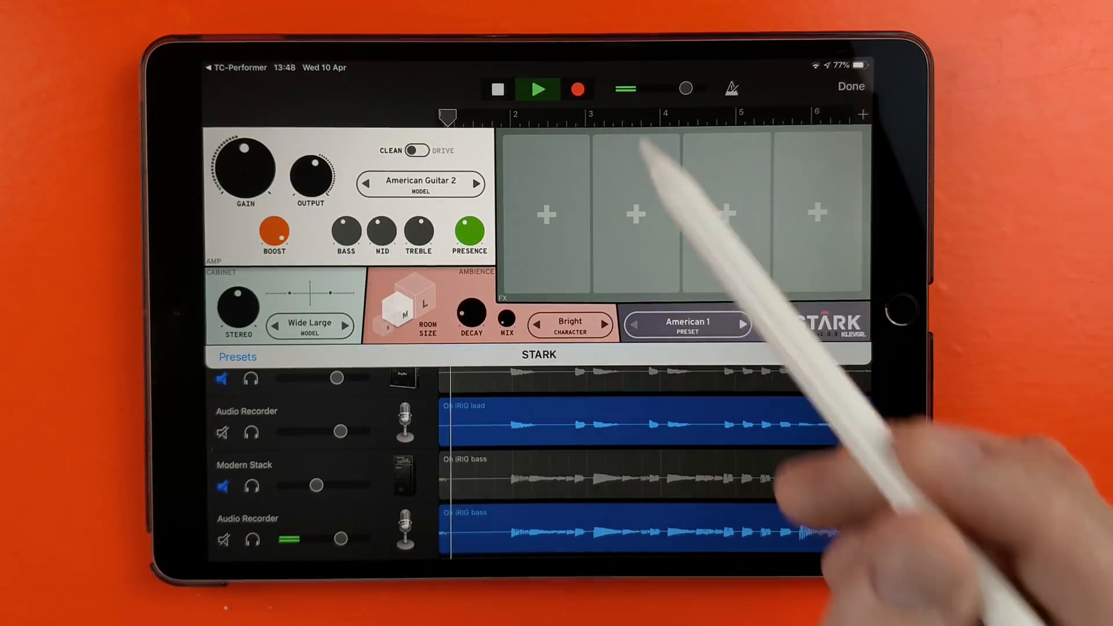
left_click(537, 89)
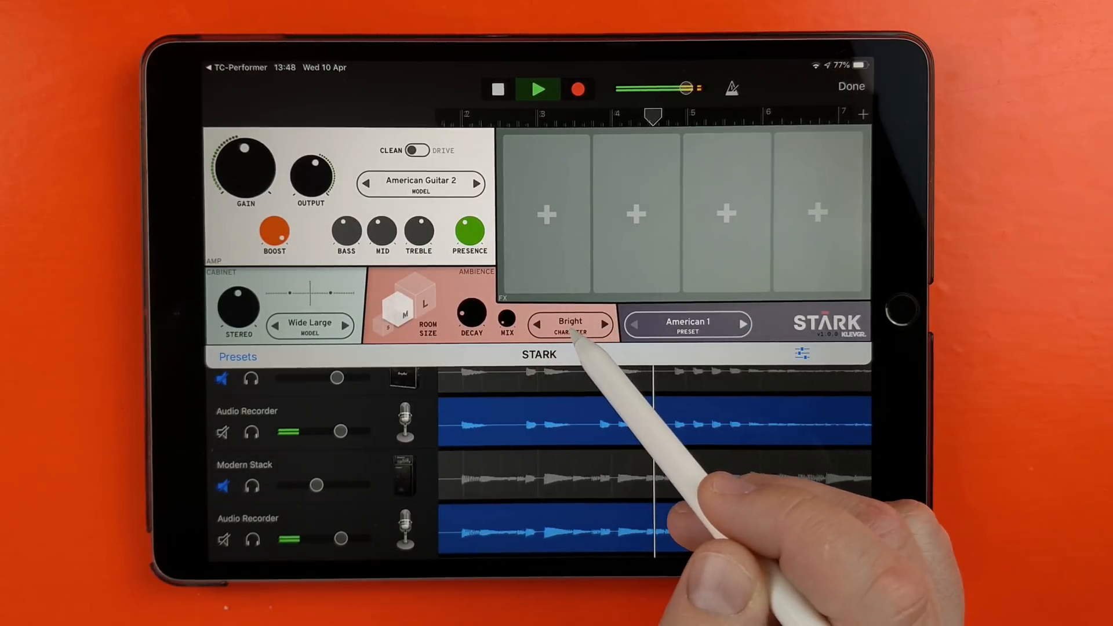
left_click(685, 323)
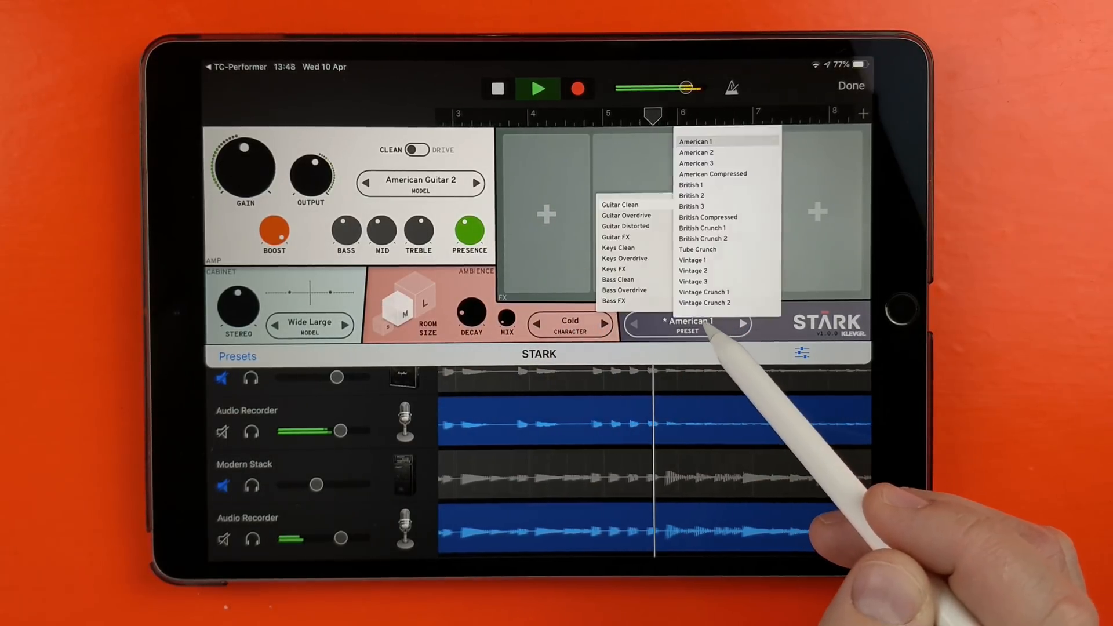
left_click(708, 218)
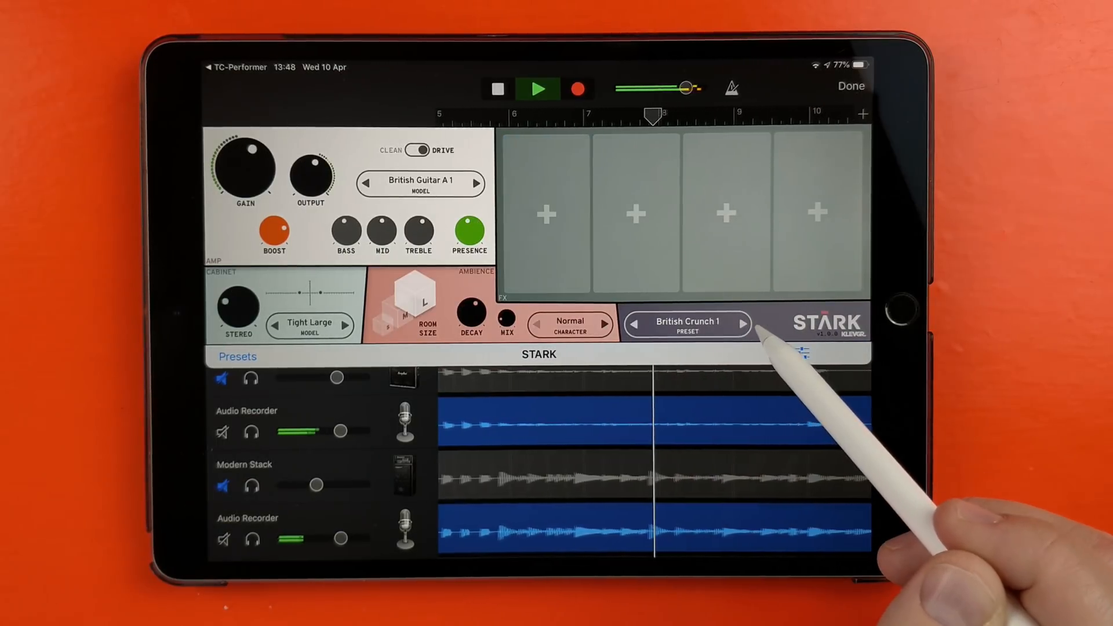
left_click(743, 324)
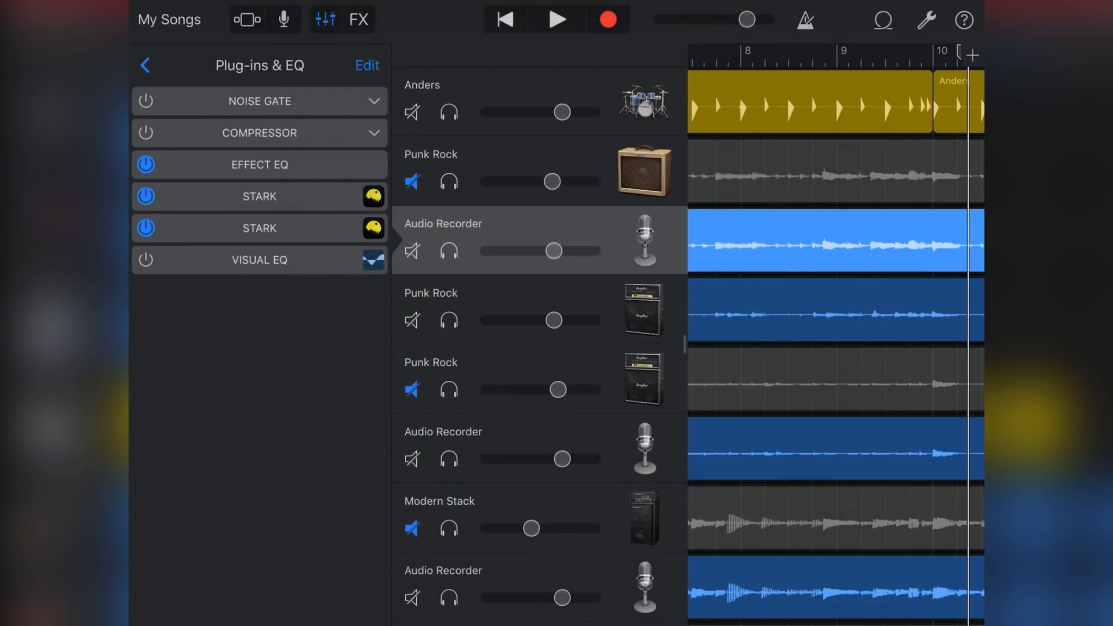
- Make the plug-in list editable, then switch to the Audio Unit hosts web directory
left_click(366, 66)
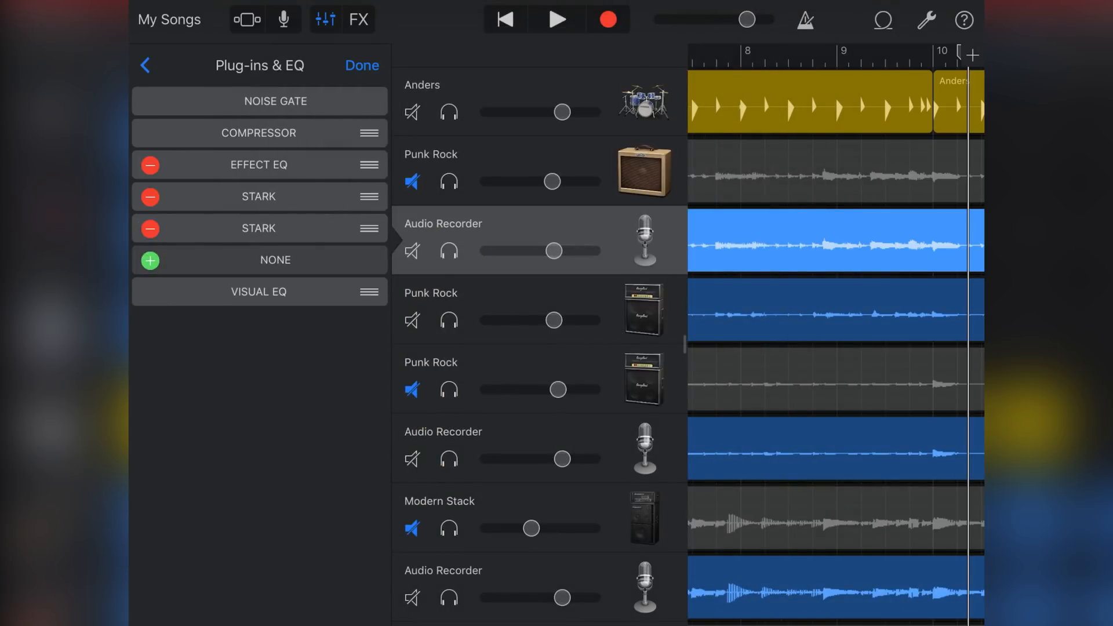
left_click(150, 260)
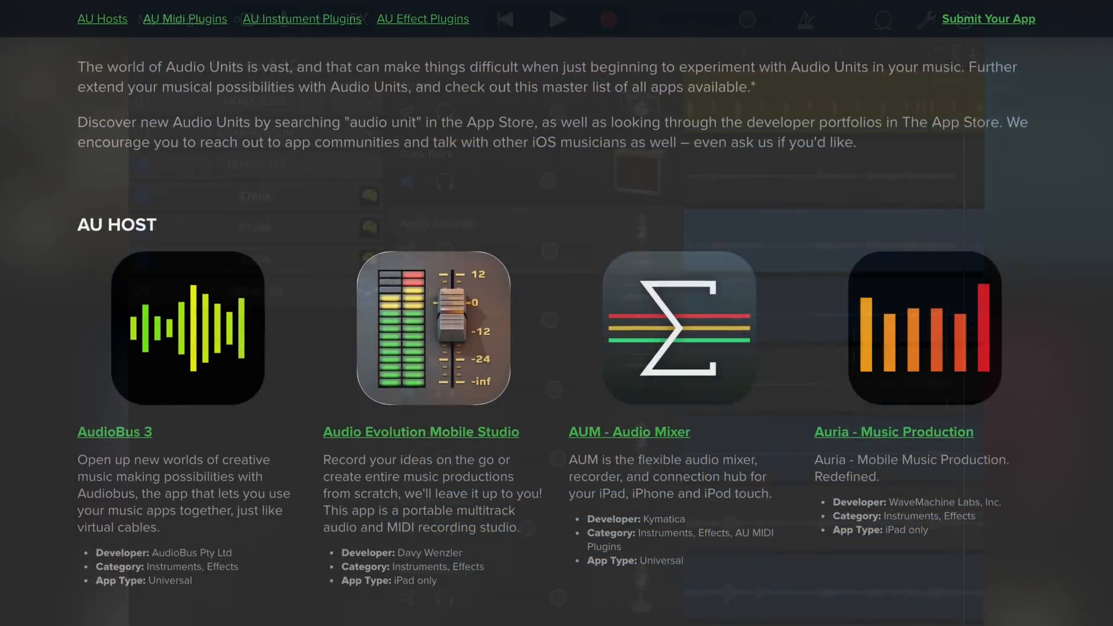
- Scroll past AU hosts like AudioBus 3, AUM and Auria into AU MIDI Plugins
scroll("down", 3)
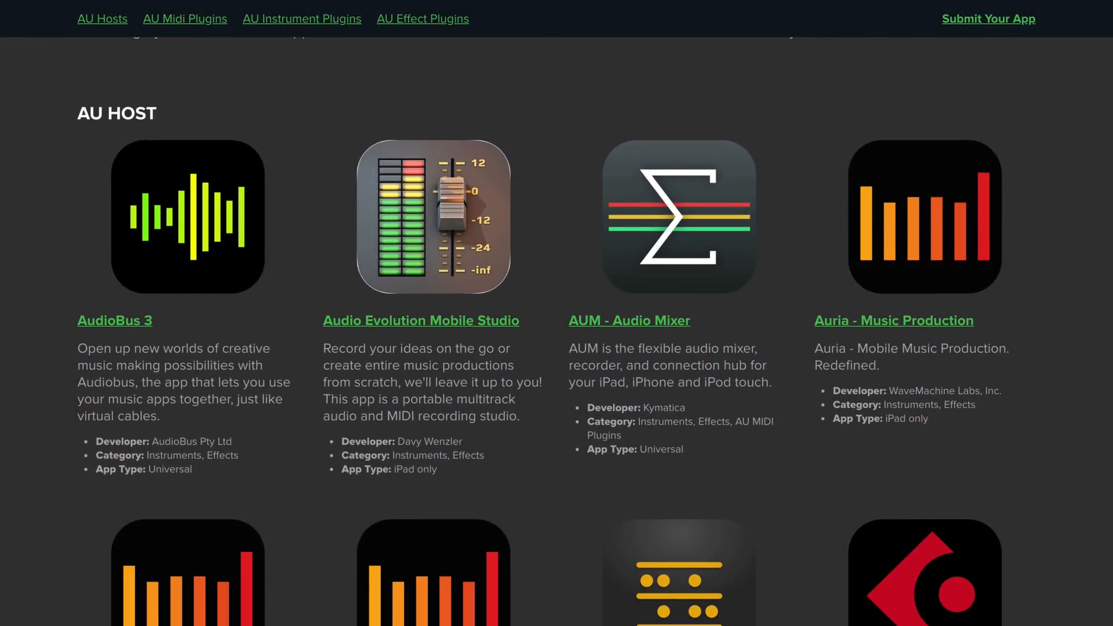
scroll("down", 3)
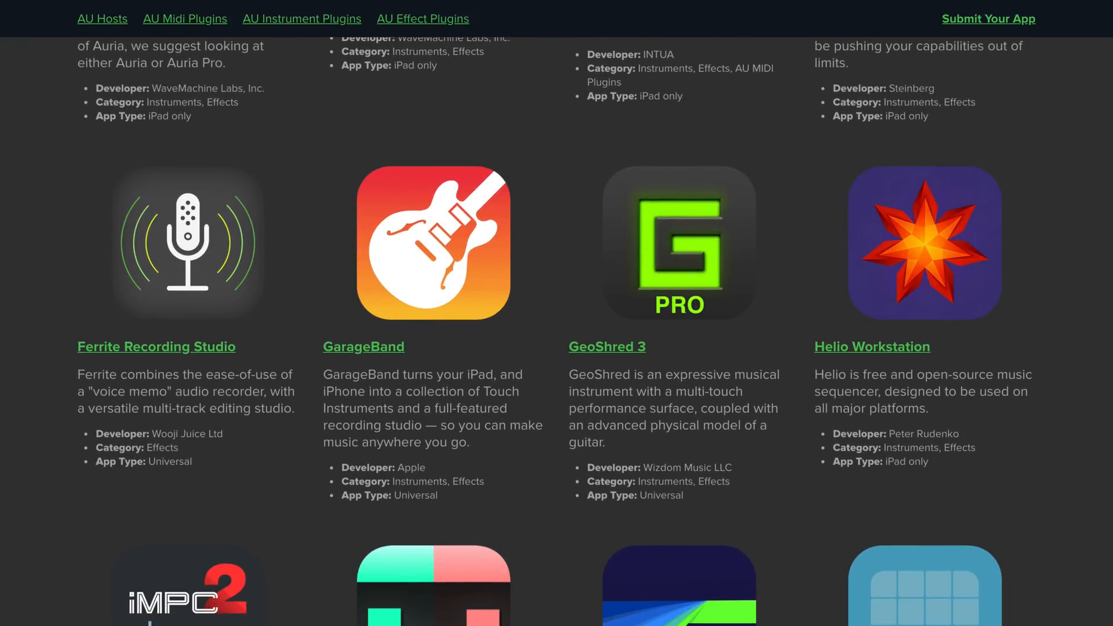
scroll("down", 3)
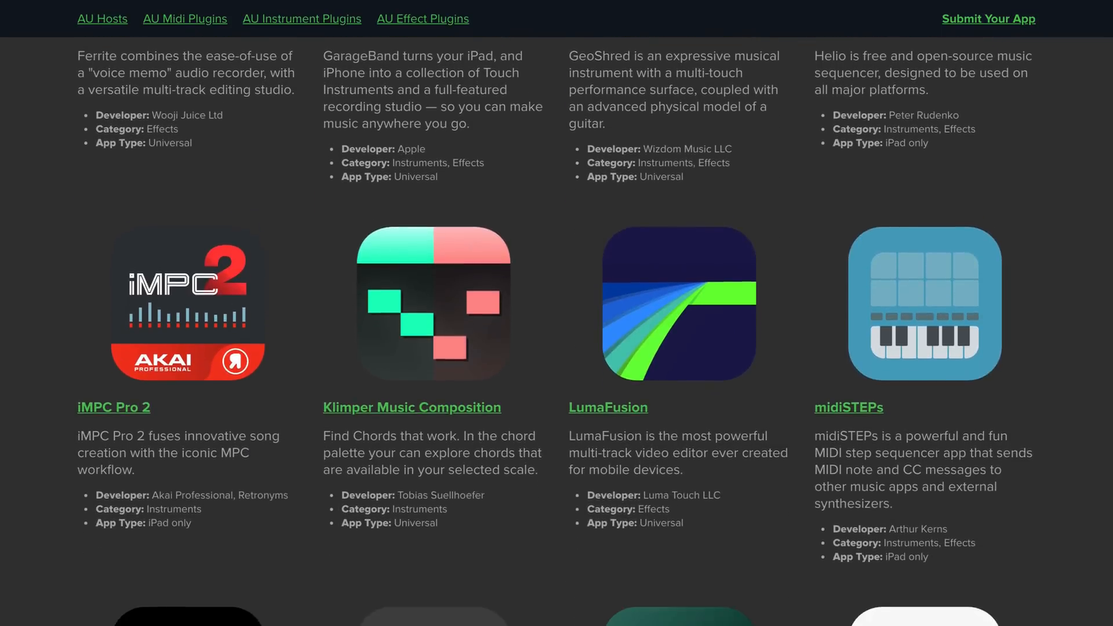
scroll("down", 3)
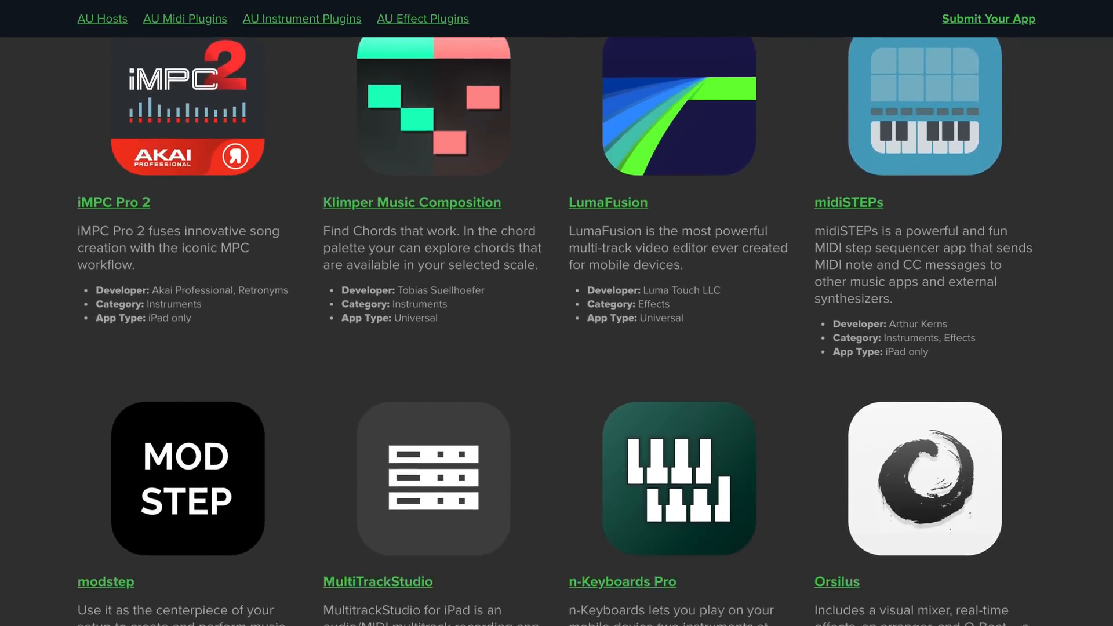
scroll("down", 3)
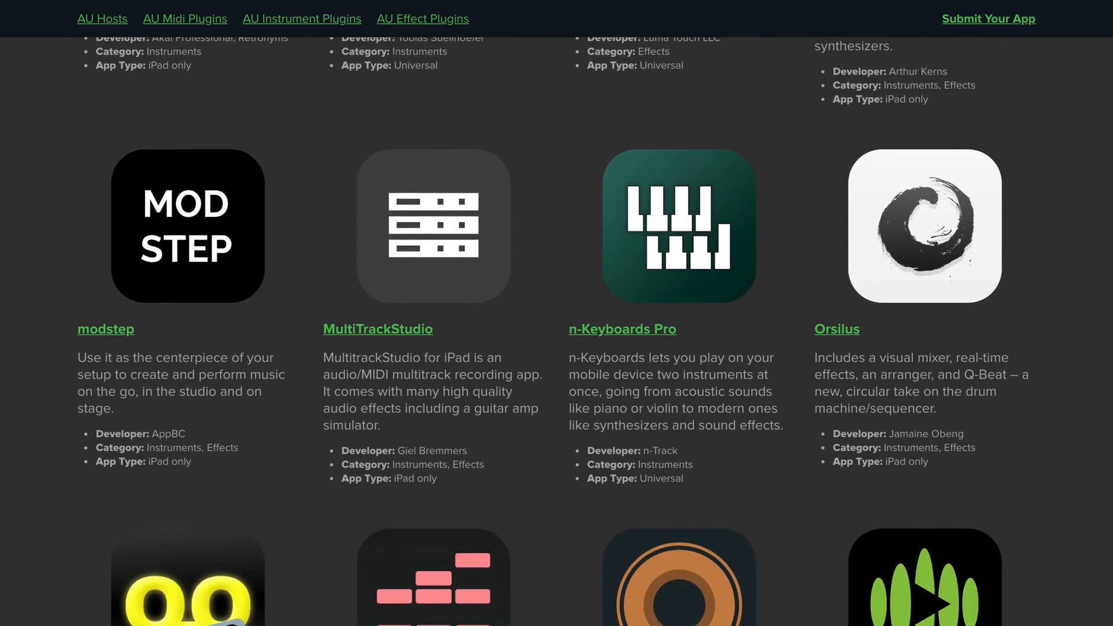
scroll("down", 3)
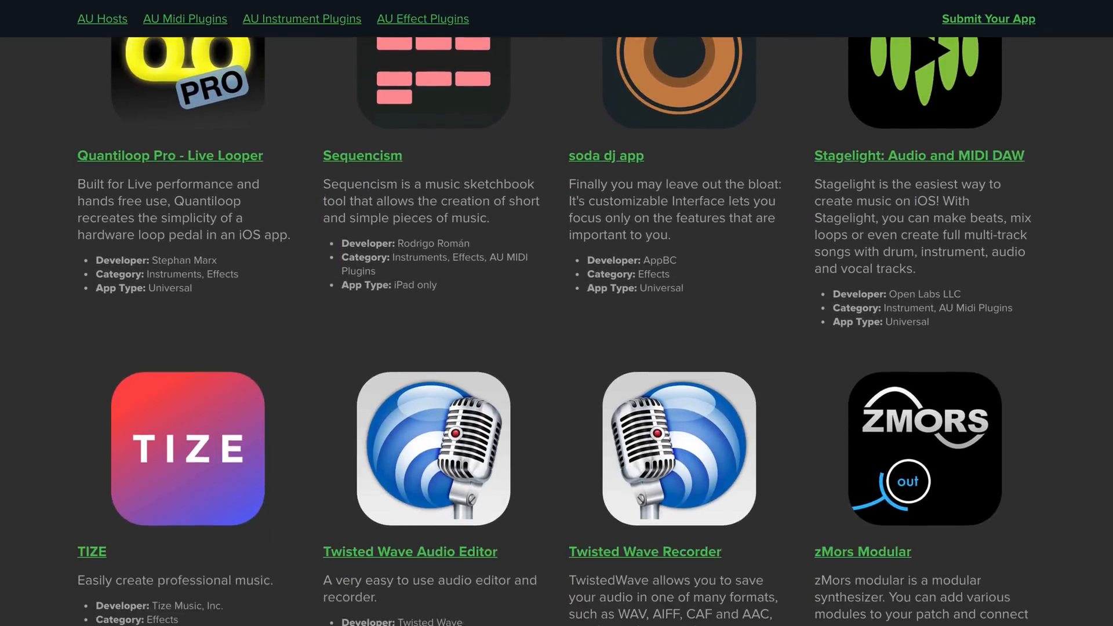
scroll("down", 3)
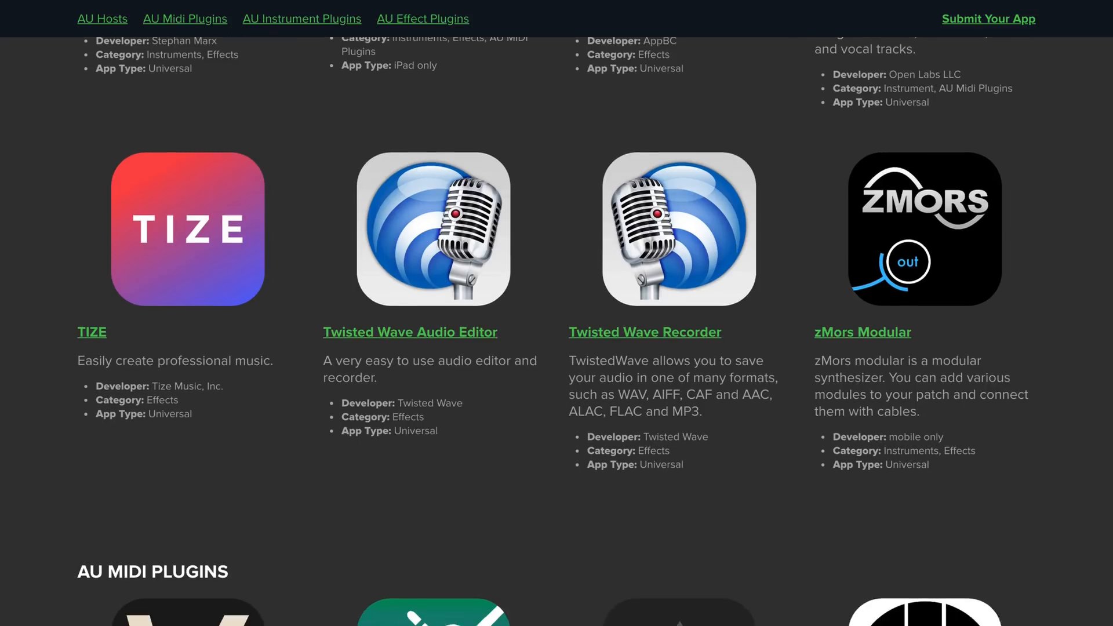
scroll("down", 3)
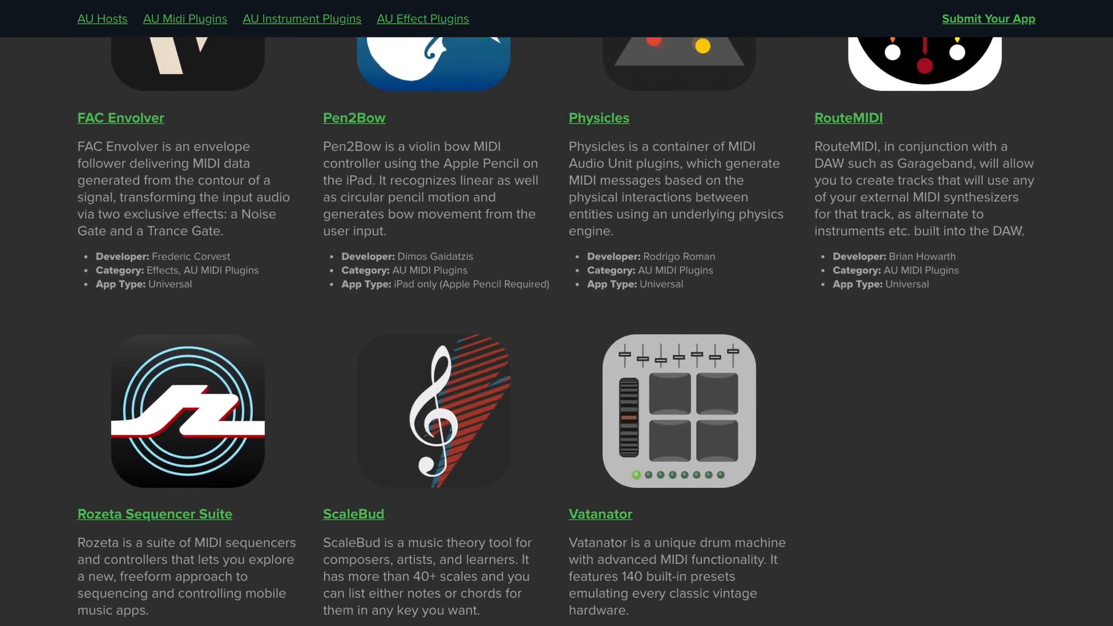
scroll("down", 3)
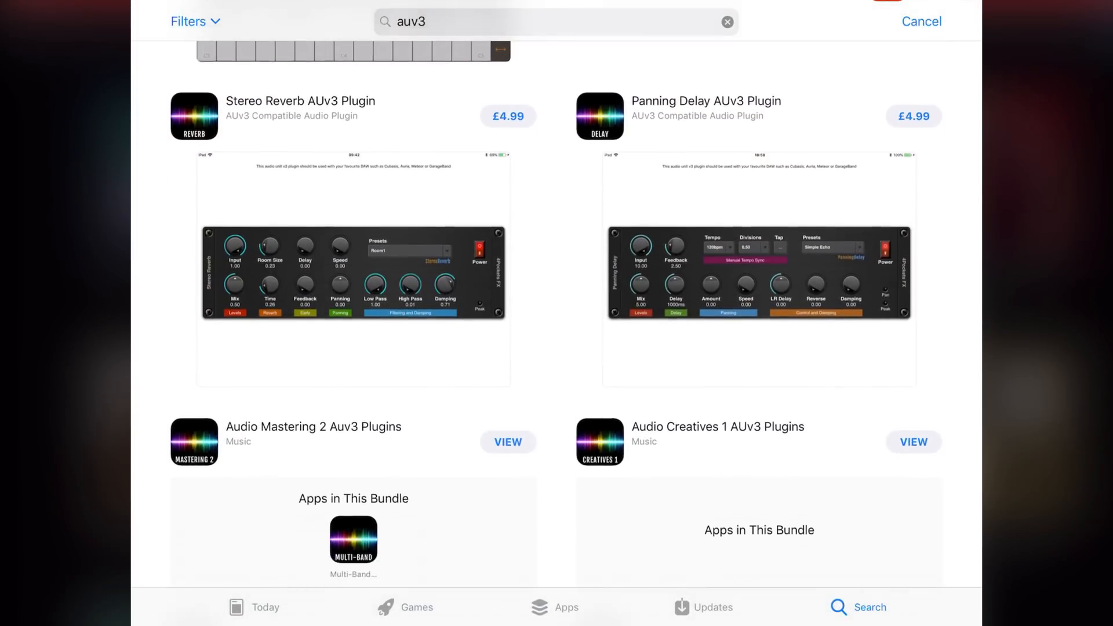
scroll("down", 3)
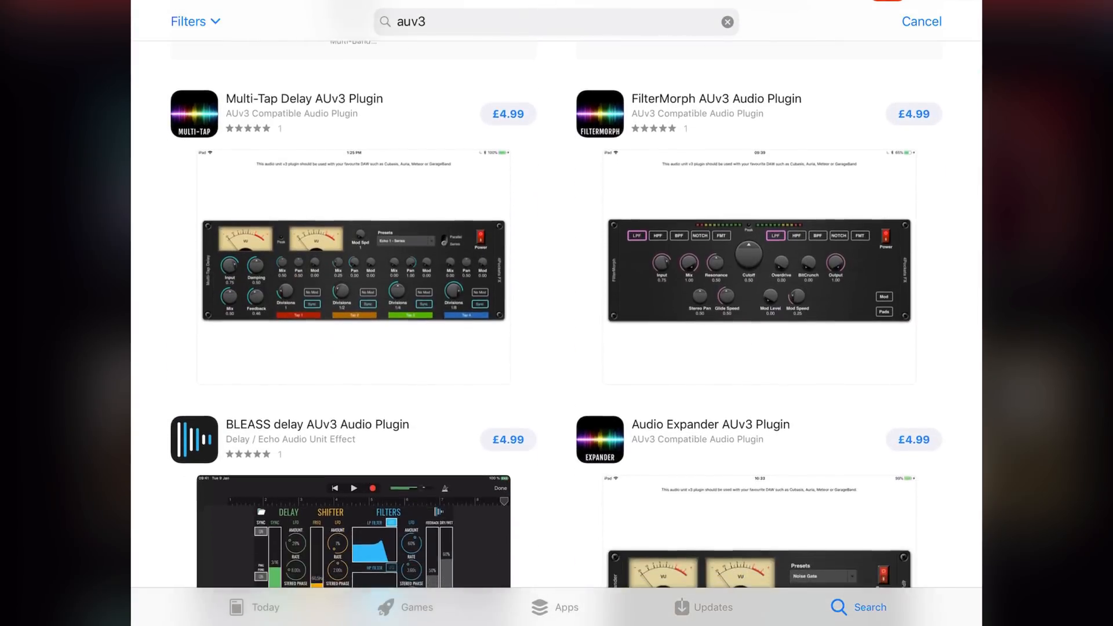
scroll("down", 3)
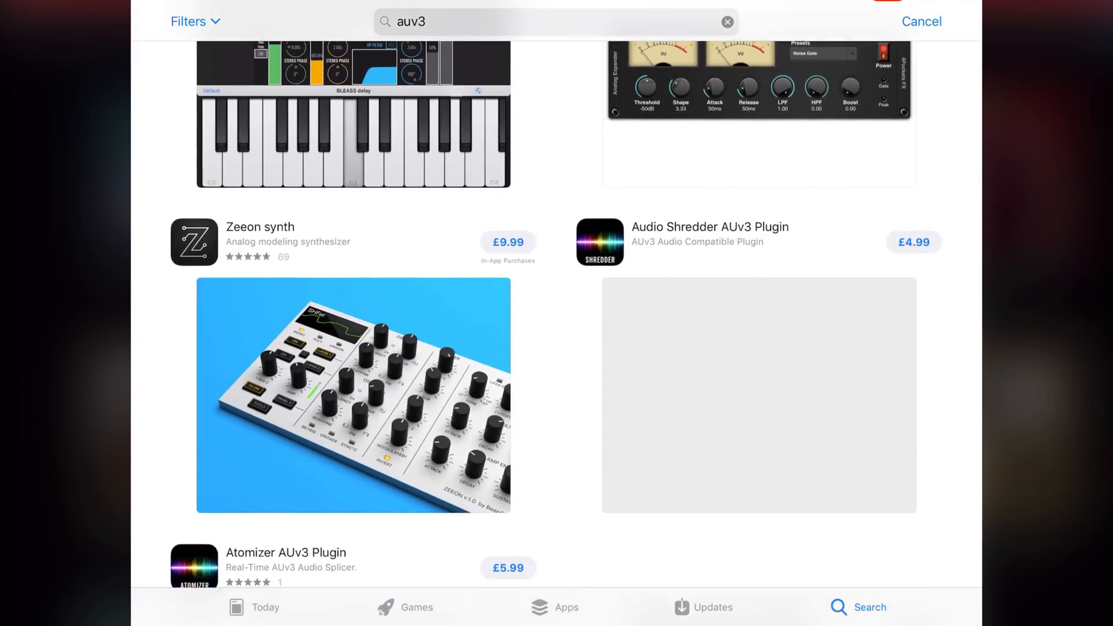
scroll("down", 3)
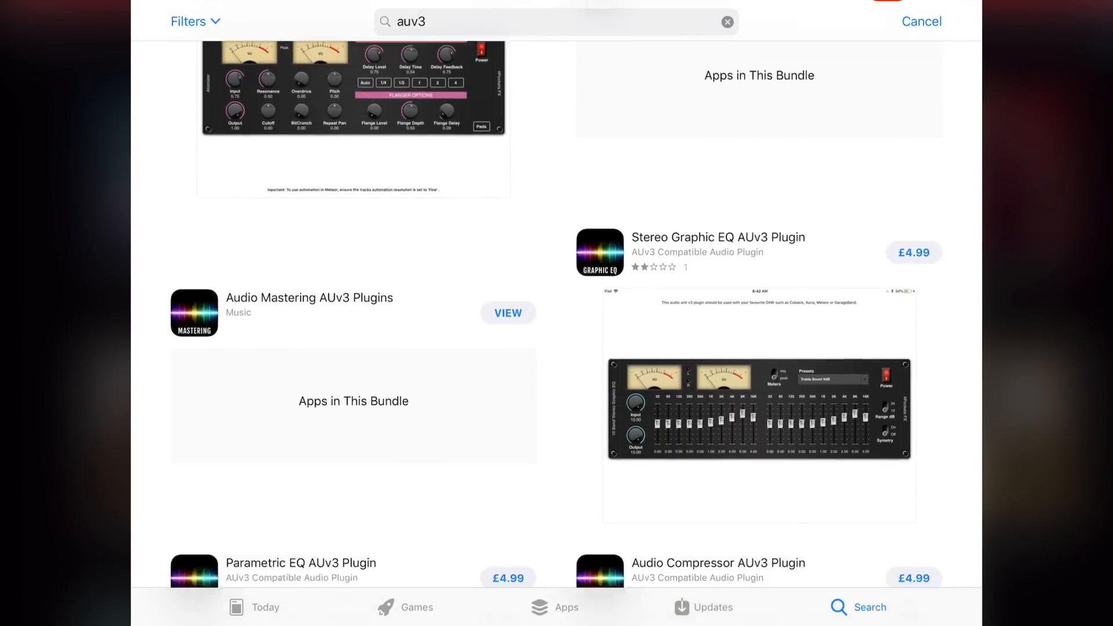
scroll("down", 3)
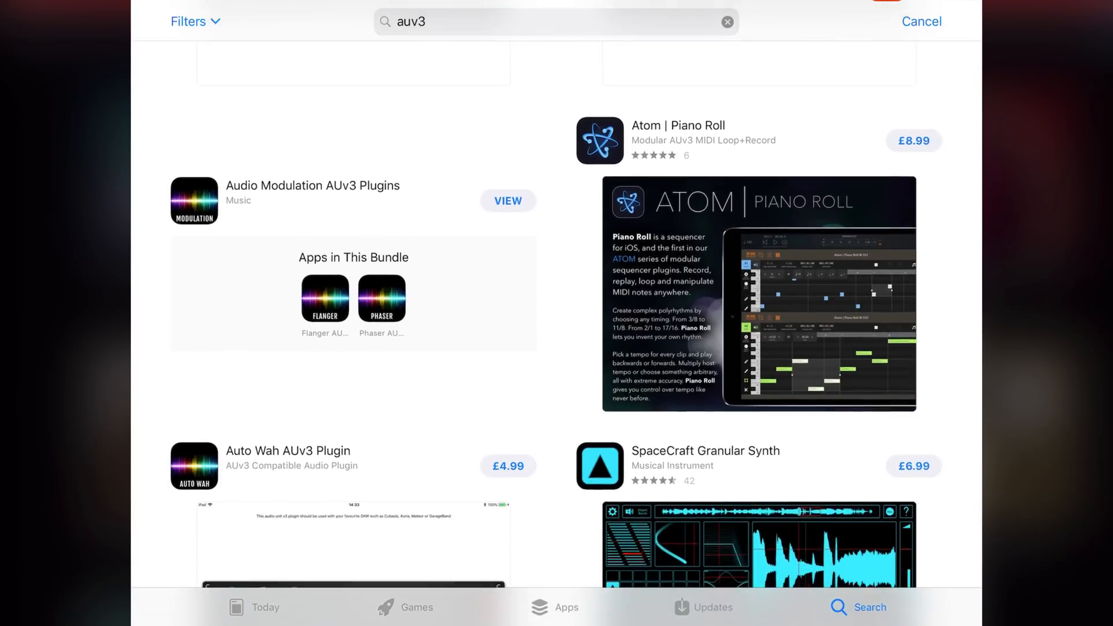
scroll("down", 3)
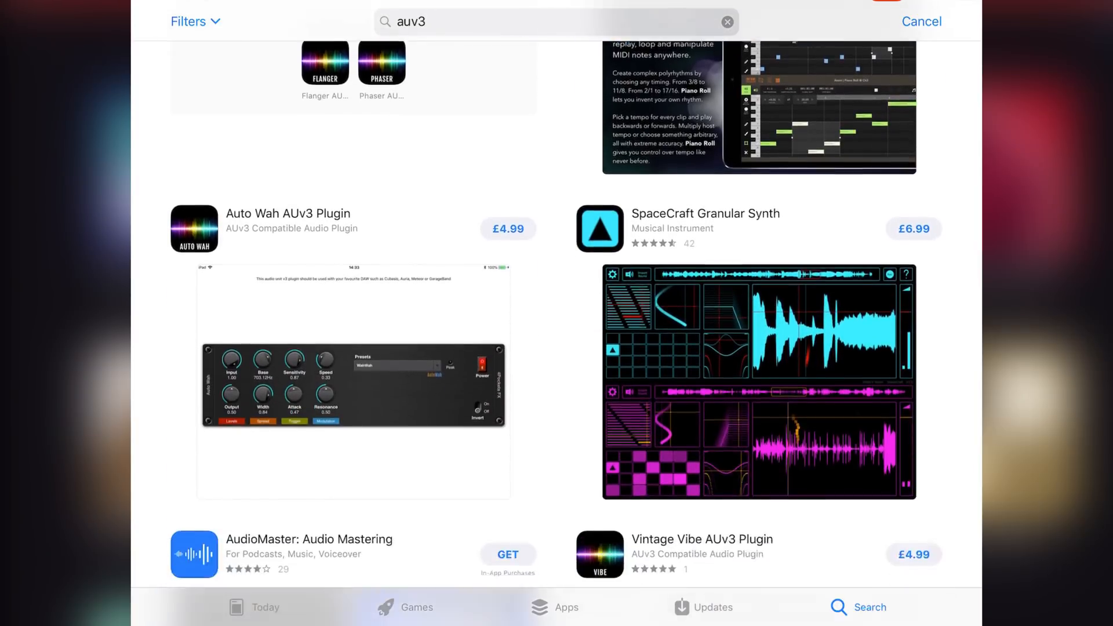
scroll("down", 3)
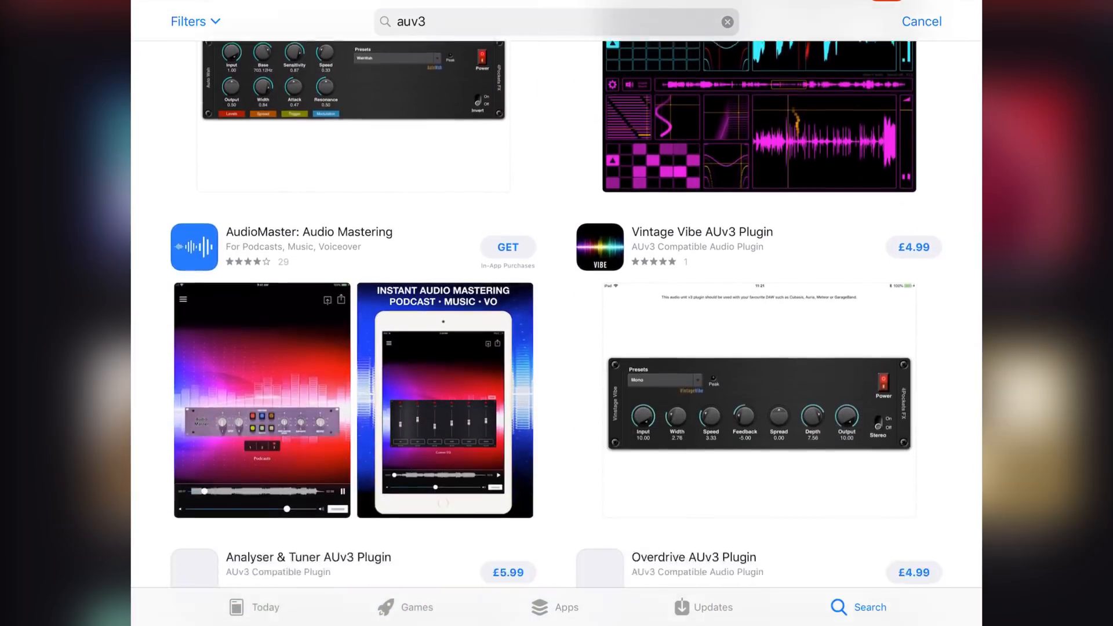
scroll("down", 3)
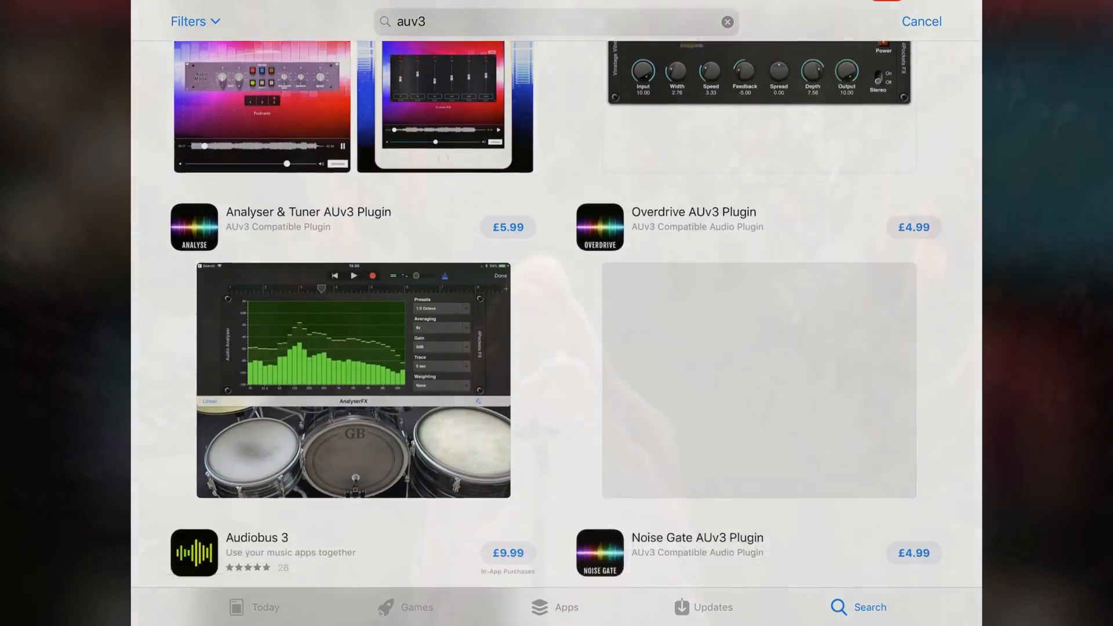
scroll("down", 3)
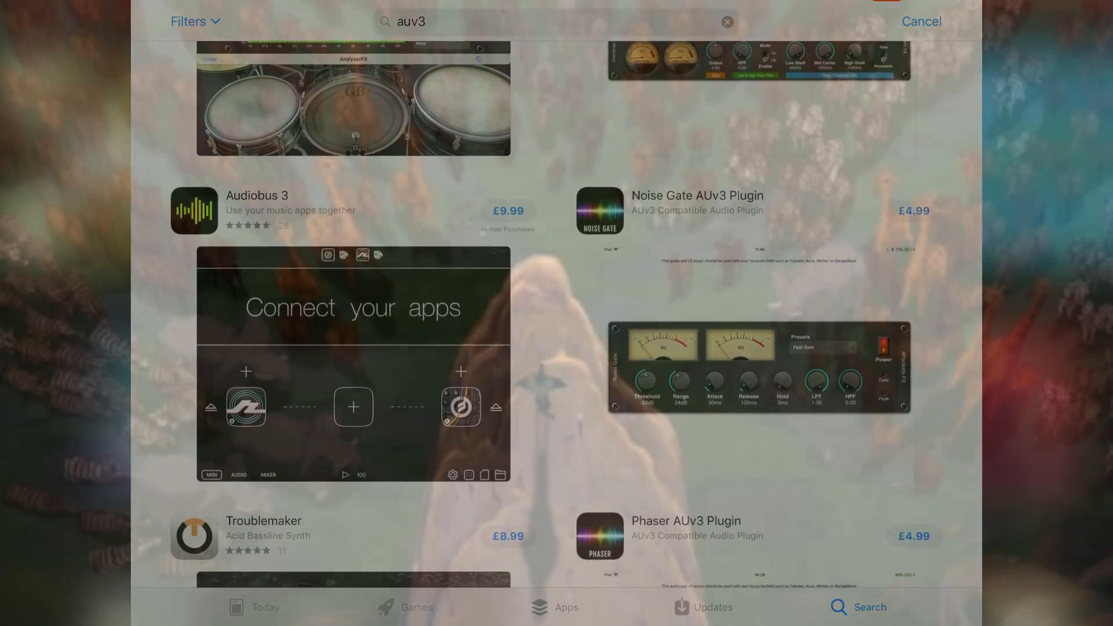